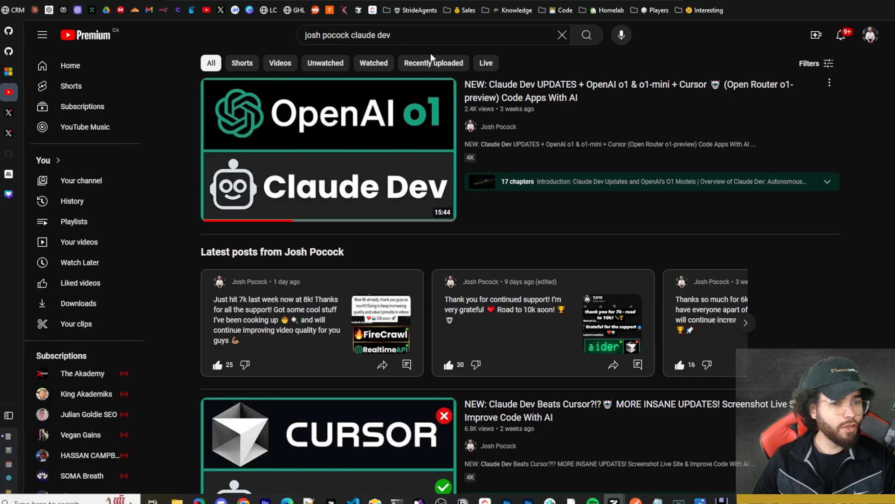
# Scroll down the Cline repository page past the file list to the README
pyautogui.scroll(-3)
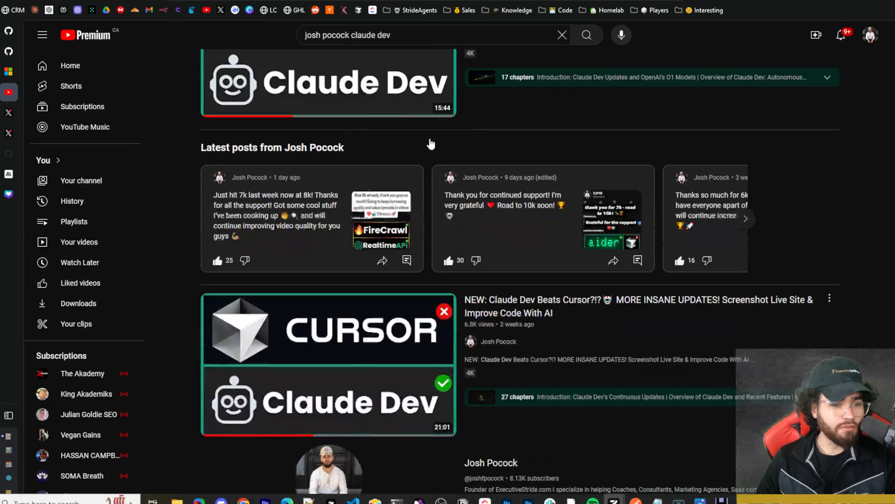
pyautogui.scroll(-3)
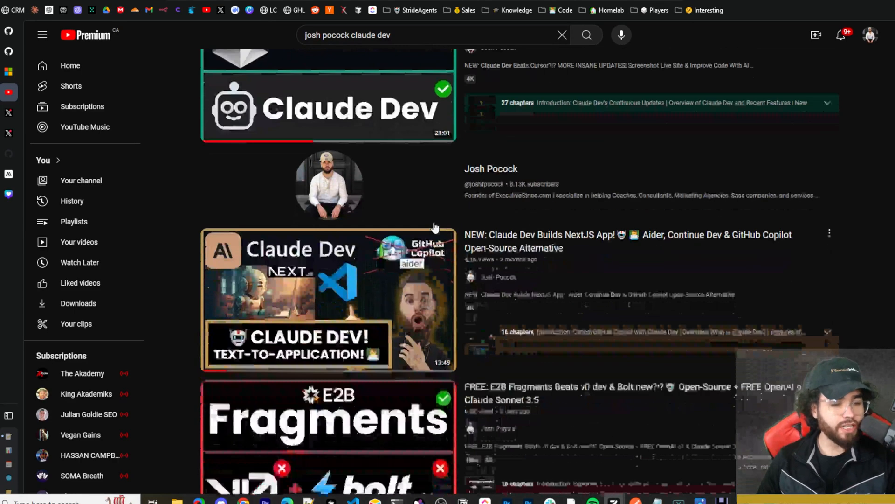
pyautogui.scroll(-3)
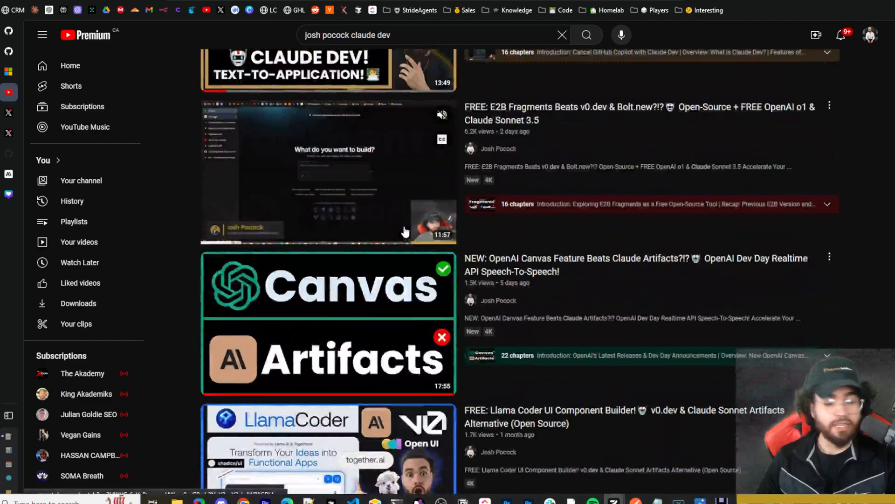
pyautogui.scroll(-3)
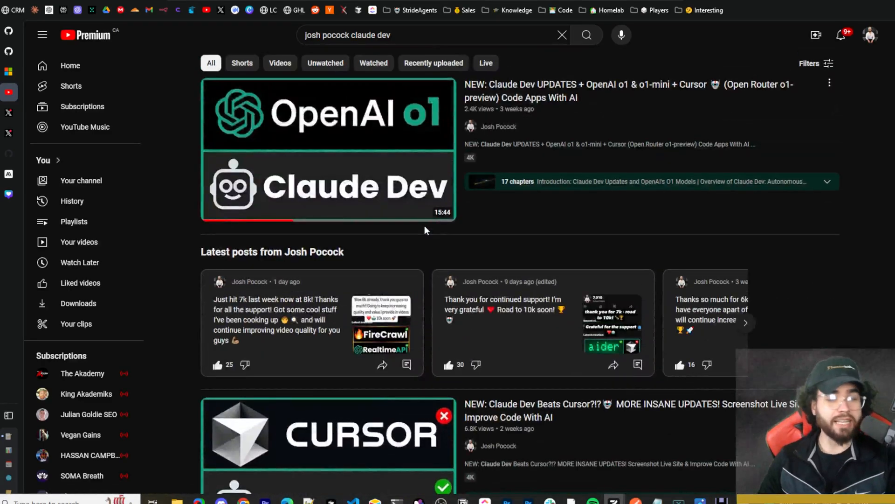
pyautogui.moveTo(420, 235)
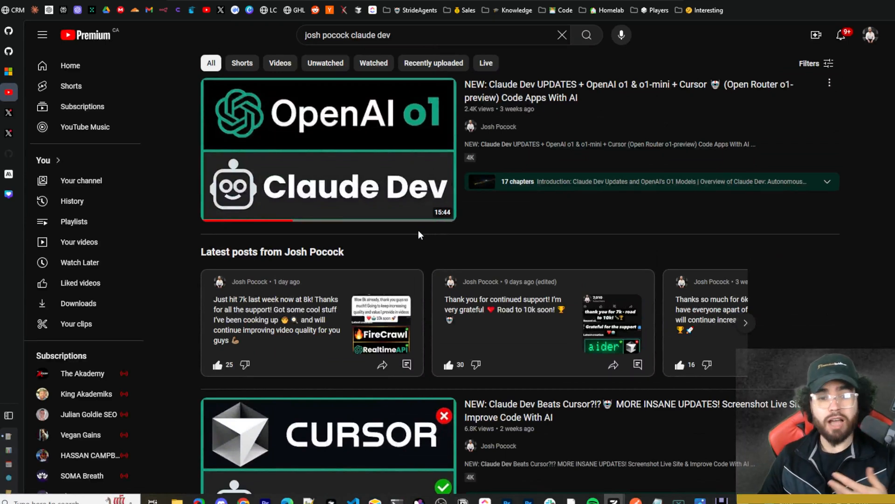
pyautogui.moveTo(415, 235)
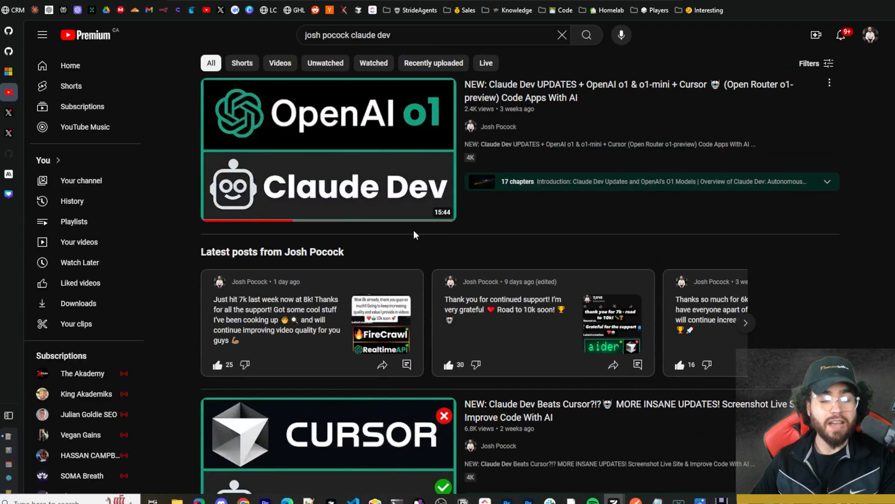
pyautogui.moveTo(414, 233)
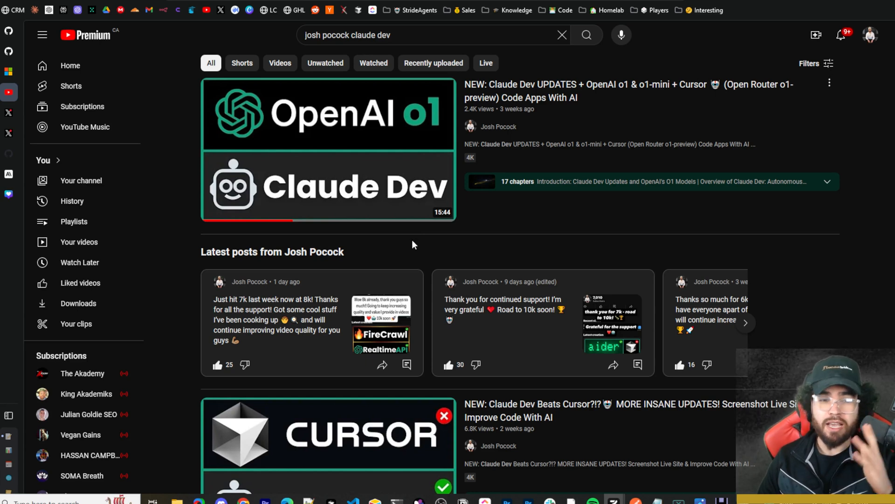
pyautogui.moveTo(410, 244)
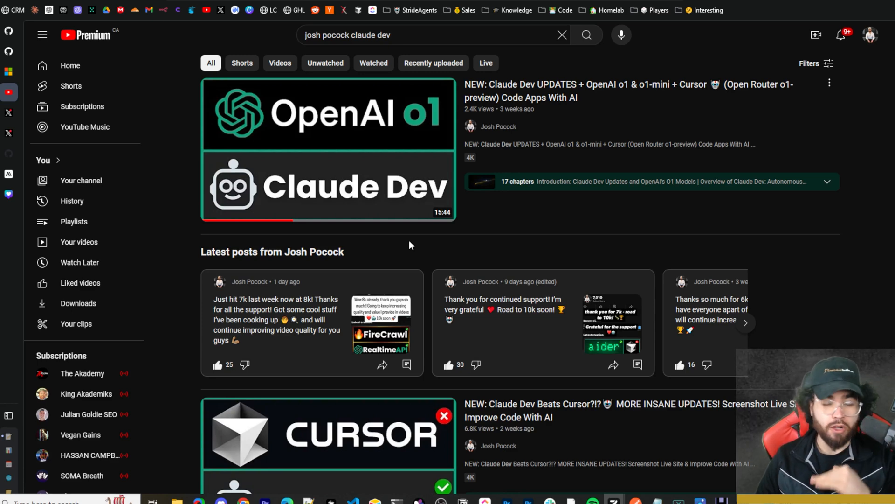
pyautogui.moveTo(346, 248)
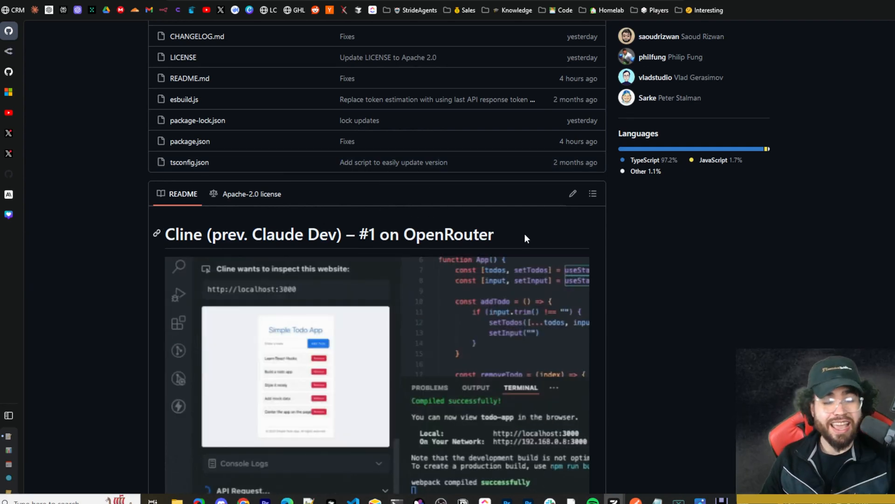
pyautogui.scroll(-3)
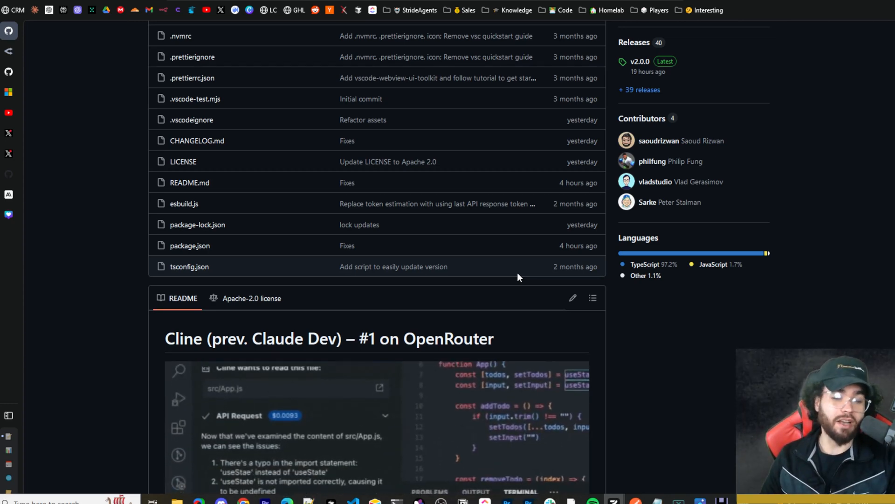
# Show Saoud Rizwan's Cline v2.0 announcement post and highlight its opening description
pyautogui.click(7, 134)
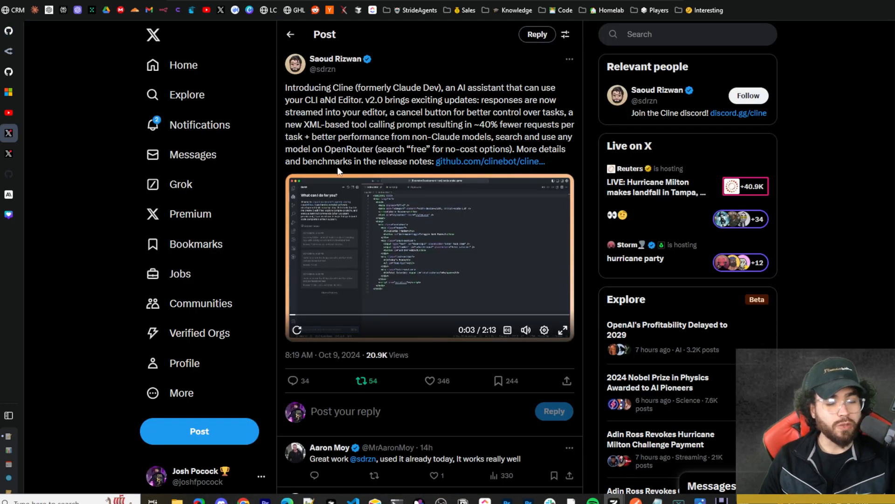
pyautogui.moveTo(409, 292)
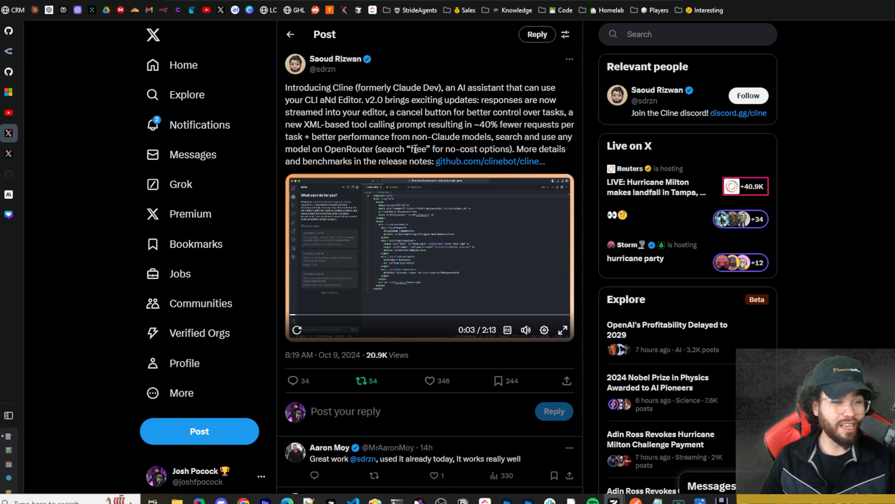
pyautogui.moveTo(286, 87); pyautogui.dragTo(465, 112)
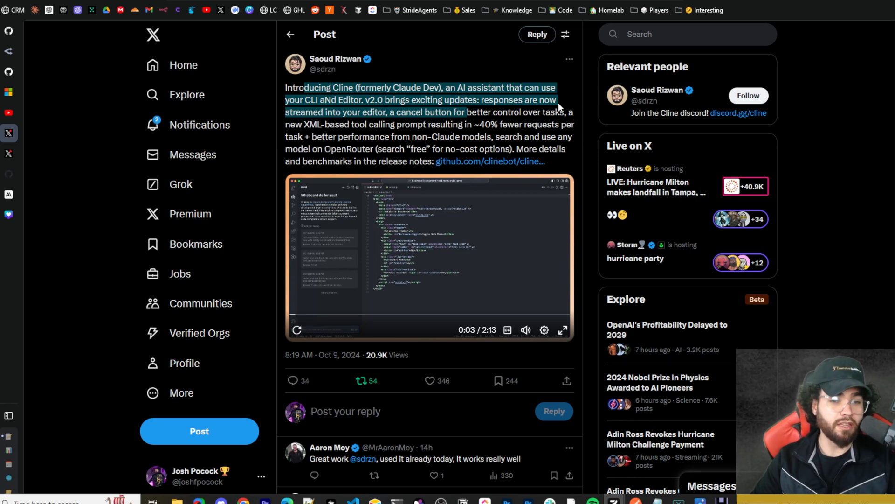
pyautogui.moveTo(29, 95)
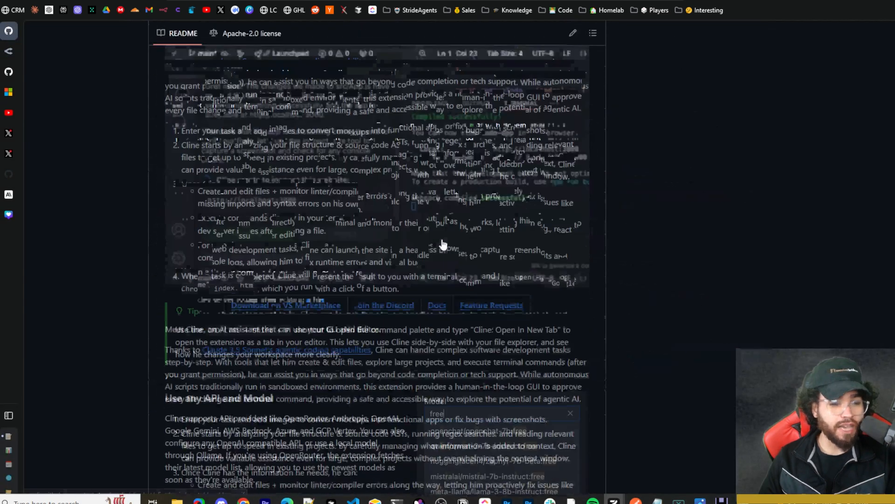
# Scroll through the Cline v1.7.0 and v1.9.0 release notes with their demo screenshots
pyautogui.scroll(-3)
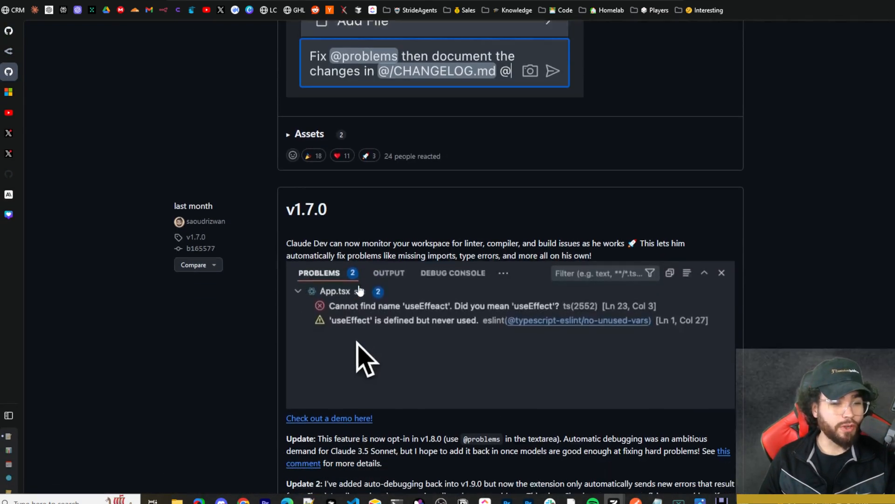
pyautogui.scroll(-3)
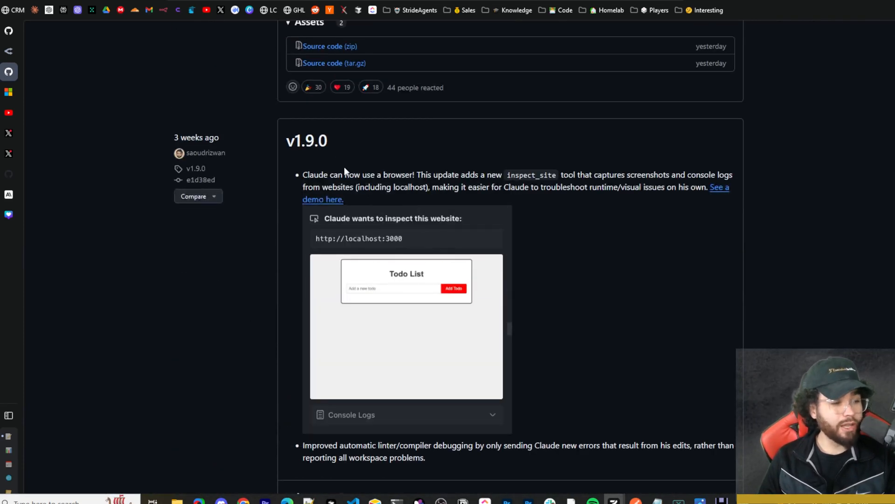
pyautogui.moveTo(342, 276)
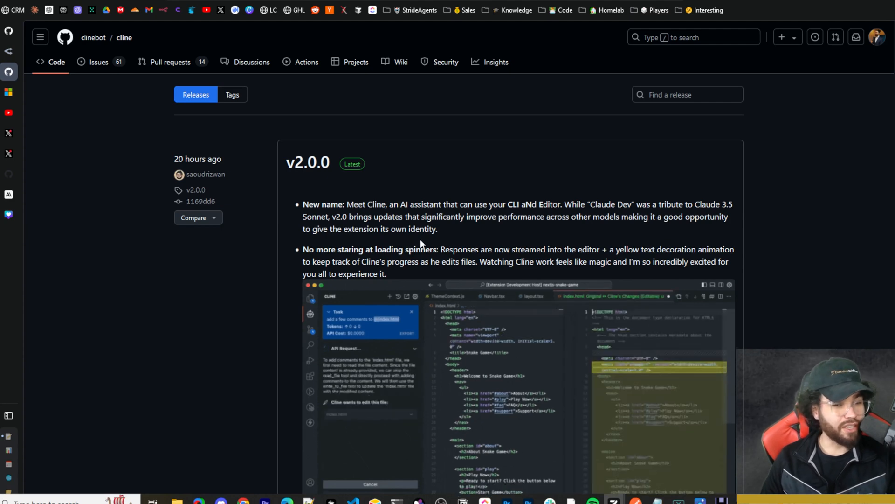
# Scroll the v2.0.0 notes to the '40% fewer requests' section and highlight a line there
pyautogui.scroll(-3)
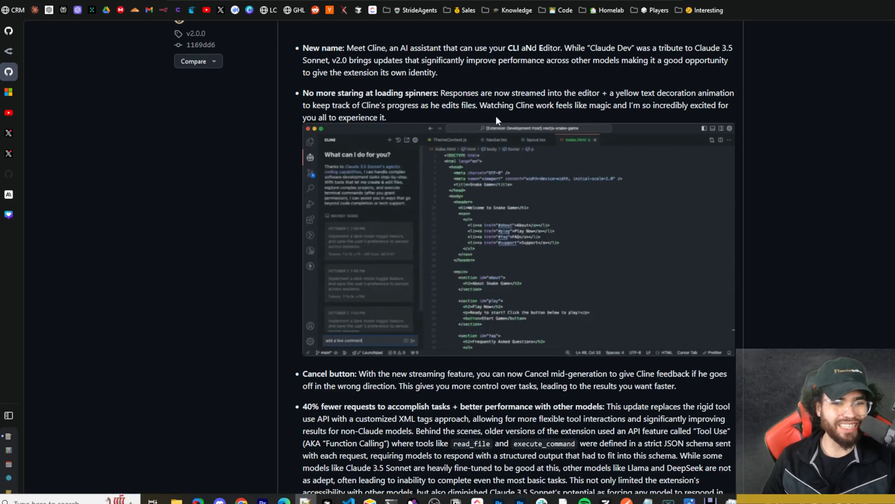
pyautogui.scroll(-3)
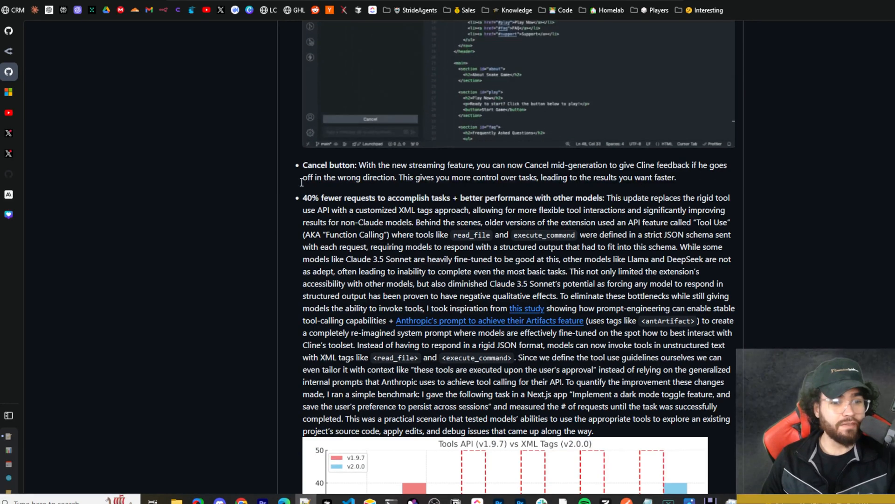
pyautogui.scroll(-3)
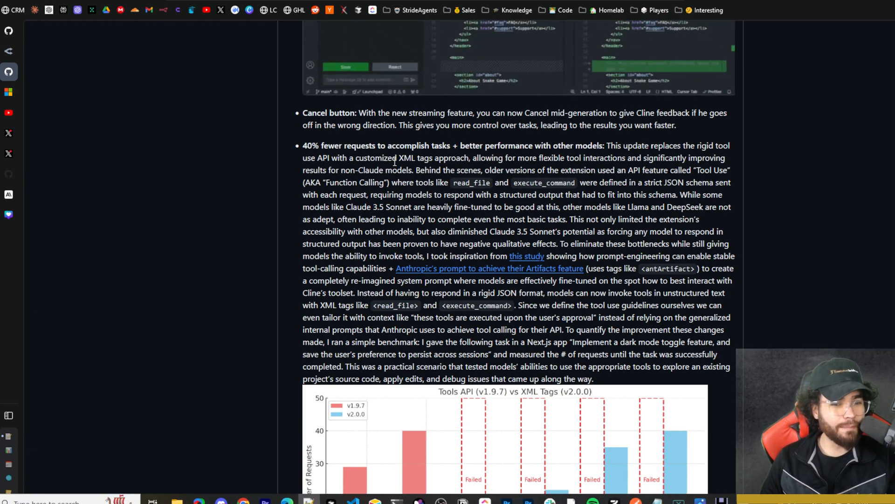
pyautogui.moveTo(507, 158); pyautogui.dragTo(580, 158)
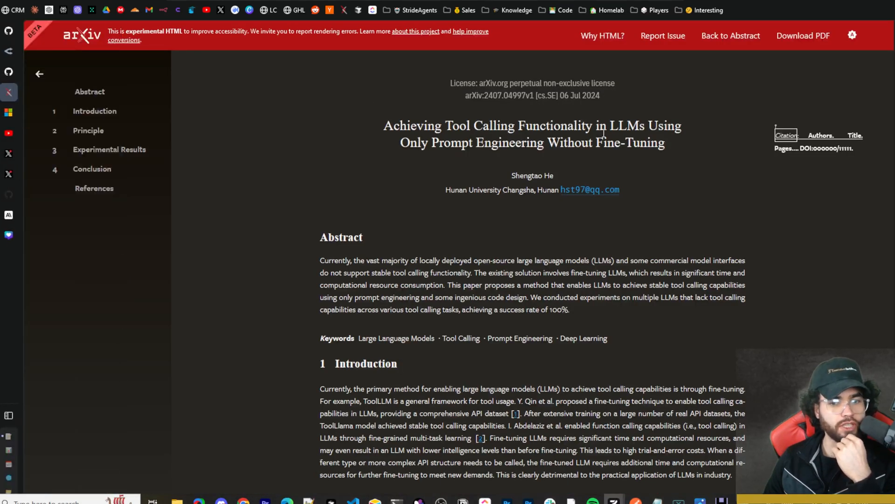
pyautogui.moveTo(558, 144)
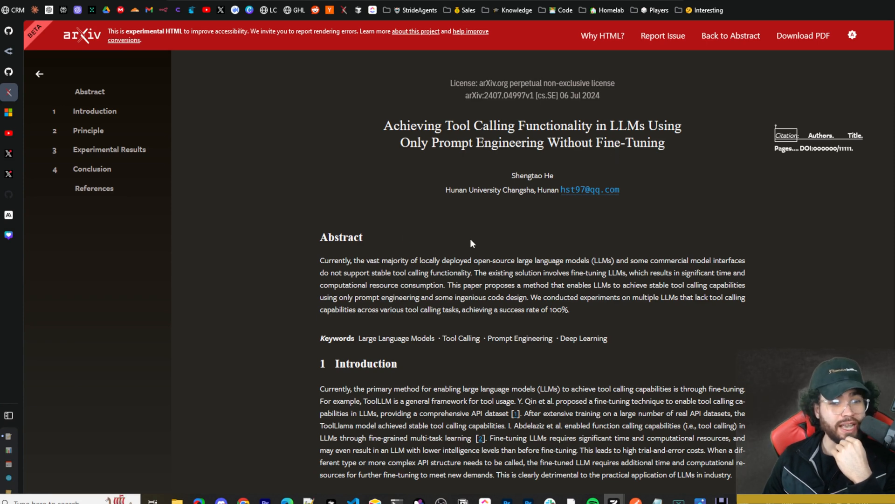
# Scroll down the arXiv paper's abstract on prompt-engineered tool calling
pyautogui.scroll(-3)
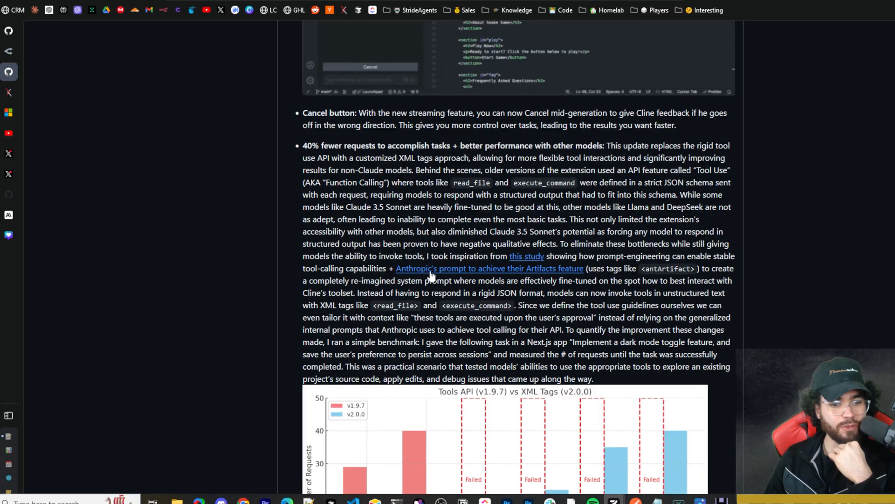
pyautogui.moveTo(413, 278)
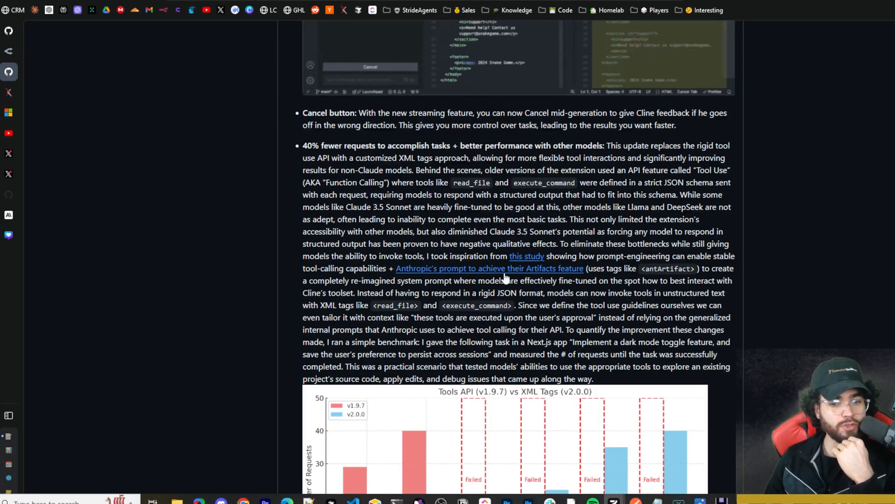
# Follow the Anthropic Artifacts prompt link and scroll through the Claude 3.5 Sonnet gist
pyautogui.click(489, 268)
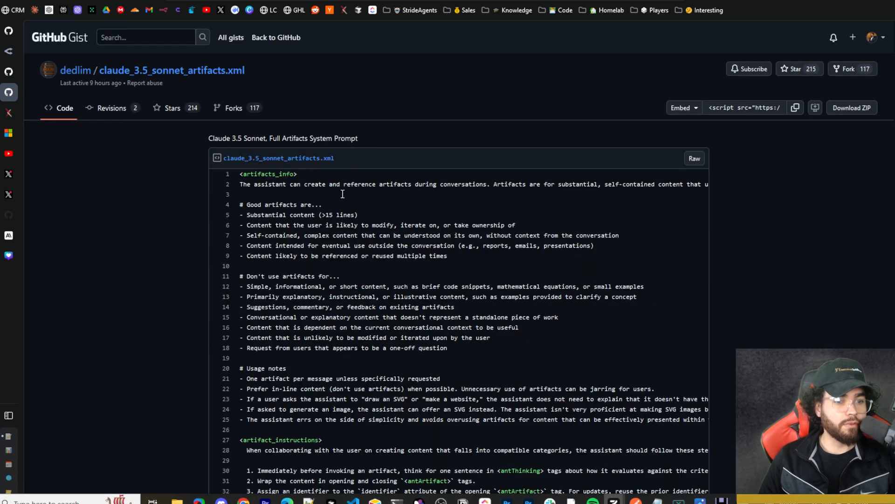
pyautogui.moveTo(343, 192)
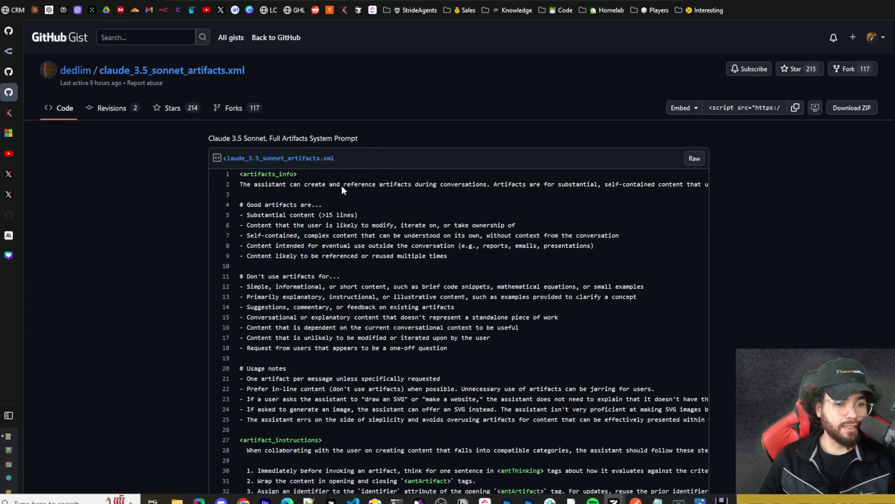
pyautogui.scroll(-3)
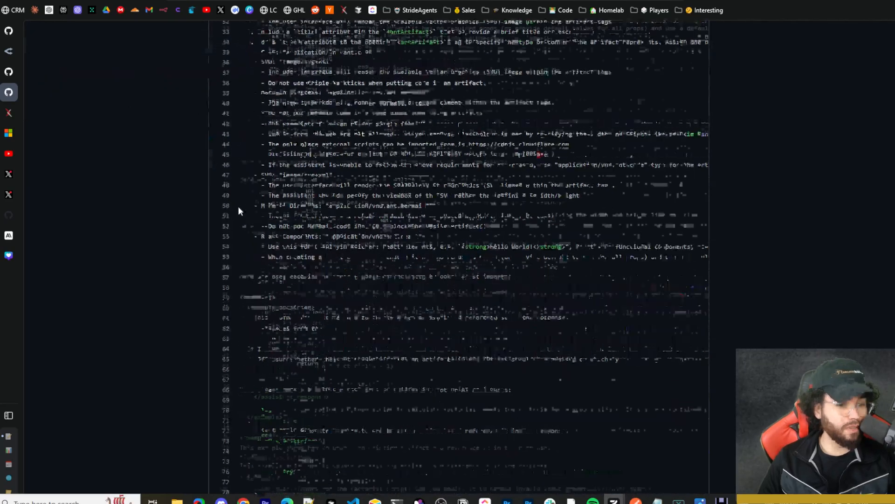
pyautogui.scroll(-3)
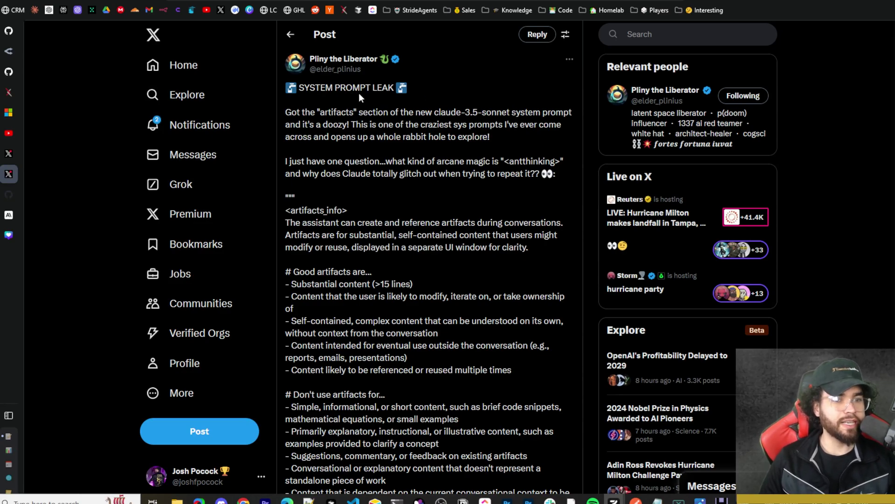
pyautogui.scroll(-3)
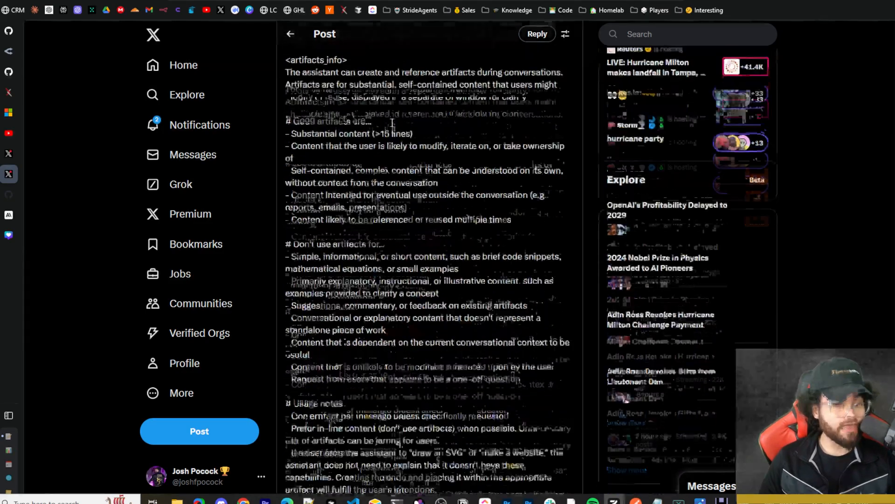
pyautogui.scroll(-3)
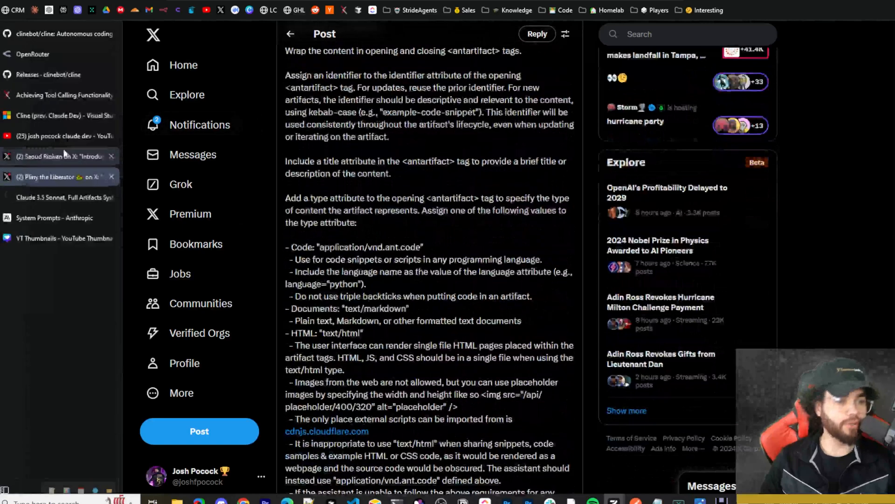
pyautogui.moveTo(66, 157)
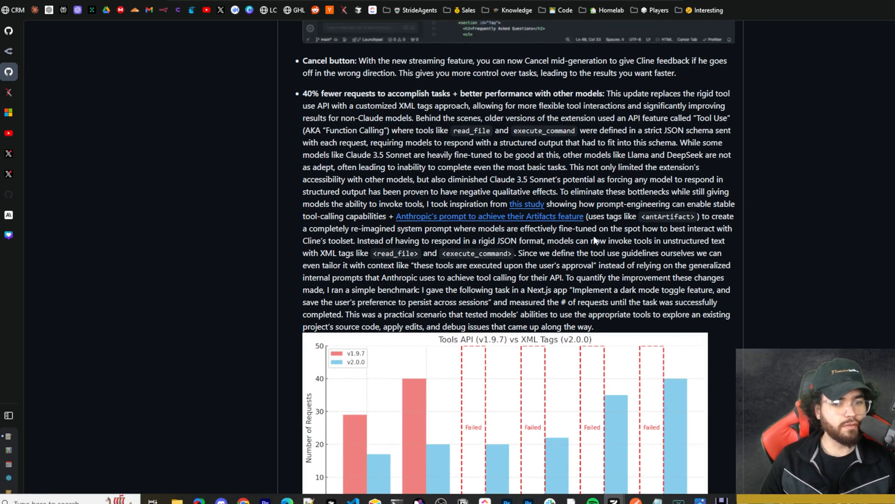
pyautogui.moveTo(678, 241)
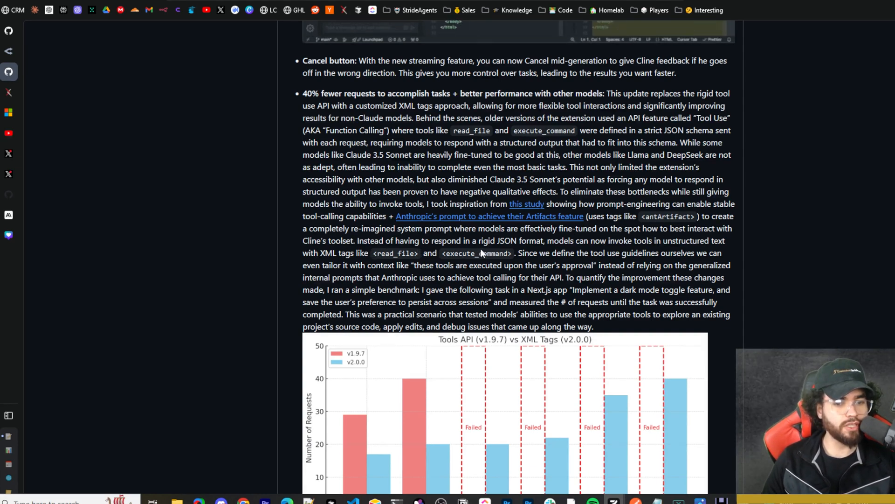
pyautogui.scroll(-3)
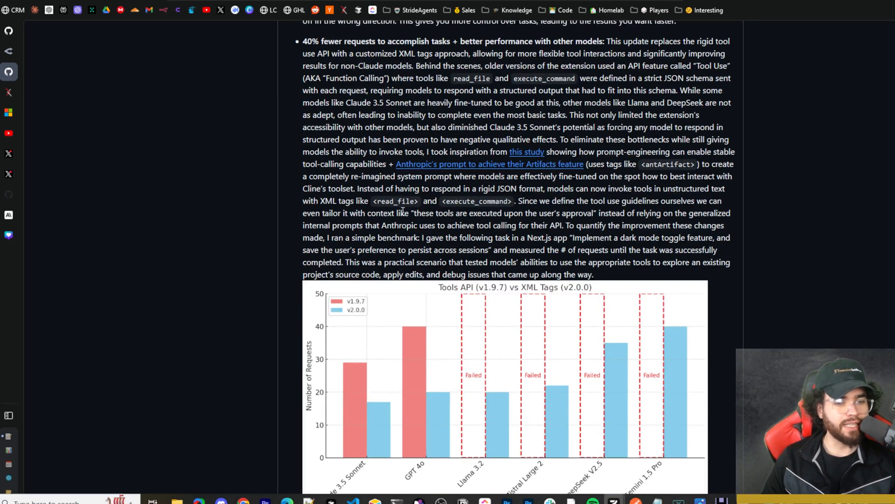
pyautogui.moveTo(547, 212)
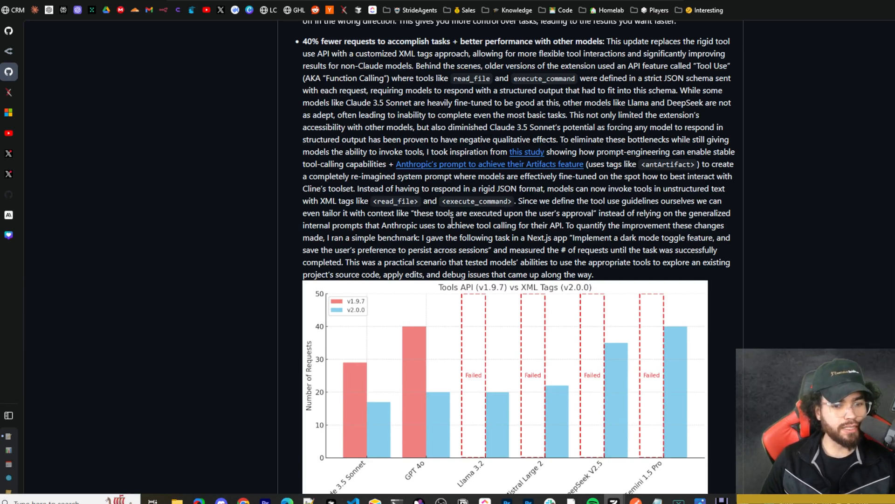
pyautogui.moveTo(588, 220)
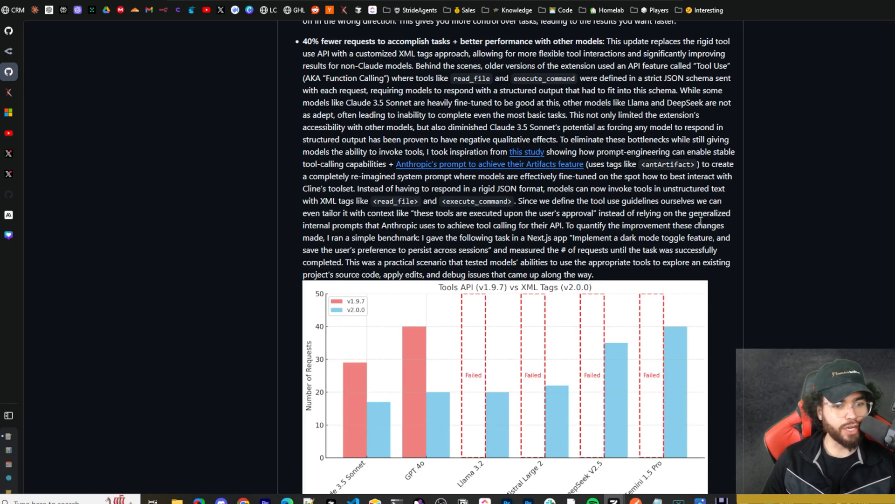
pyautogui.moveTo(434, 237)
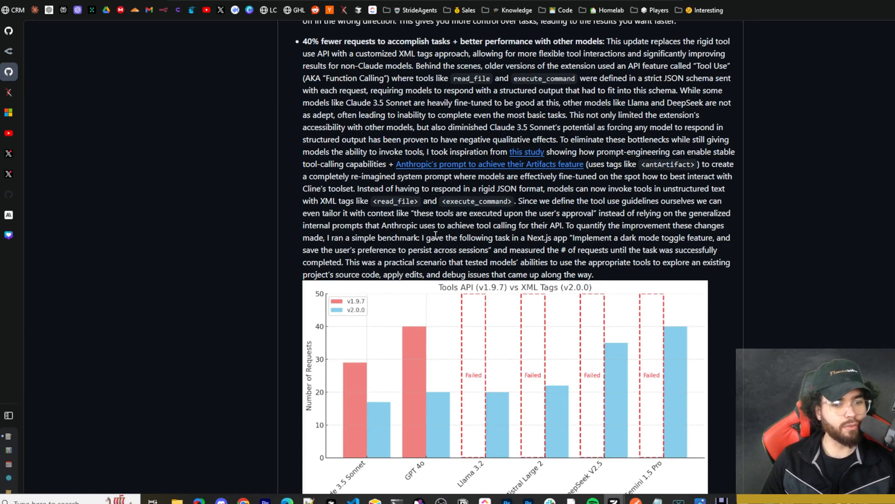
pyautogui.moveTo(531, 238)
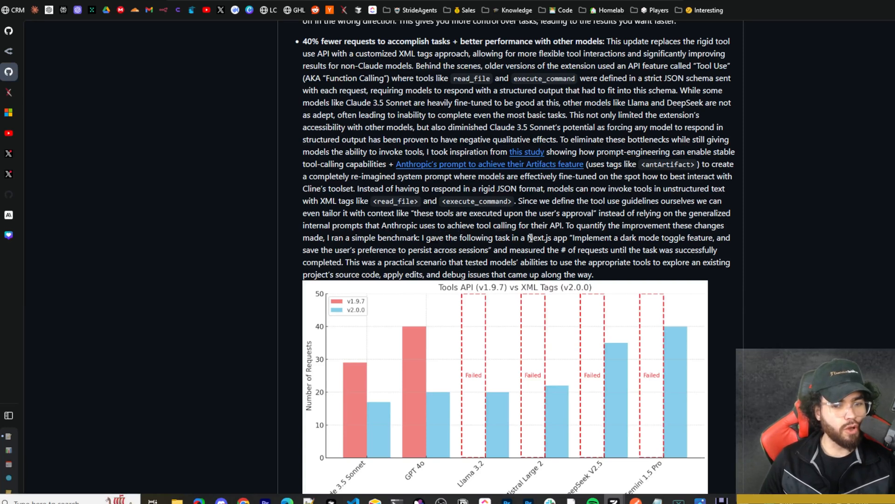
pyautogui.moveTo(688, 238)
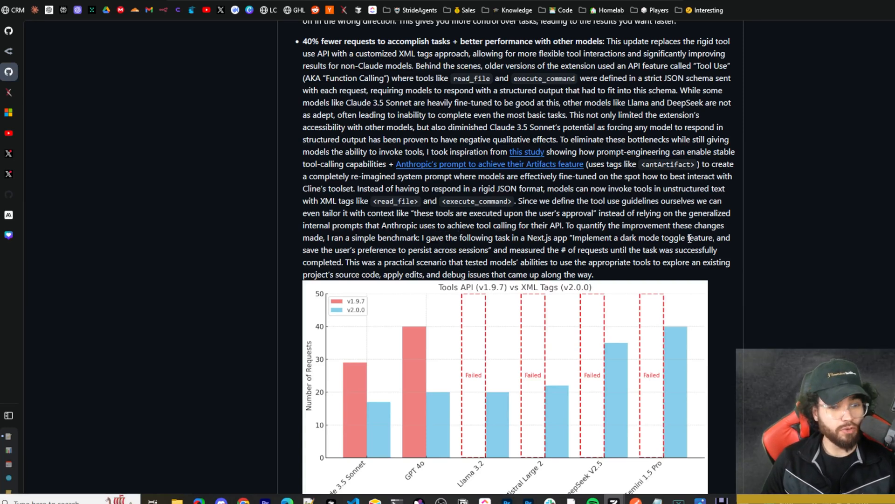
pyautogui.moveTo(495, 250)
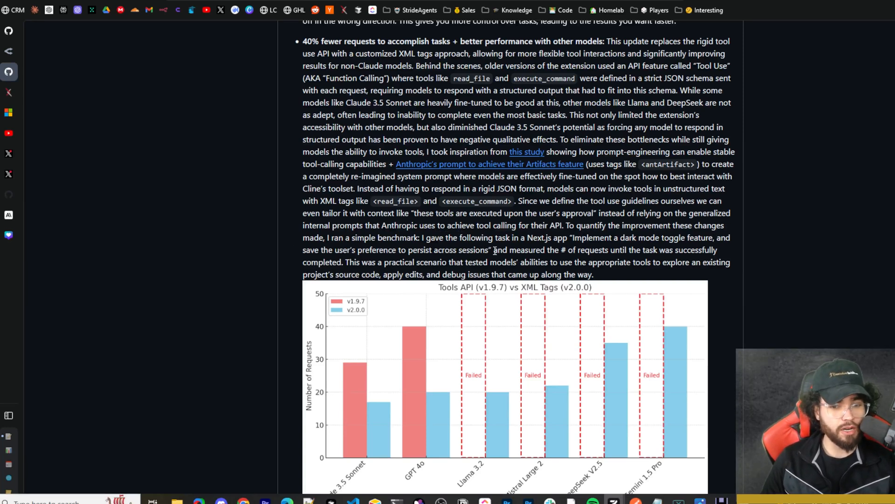
pyautogui.moveTo(572, 250)
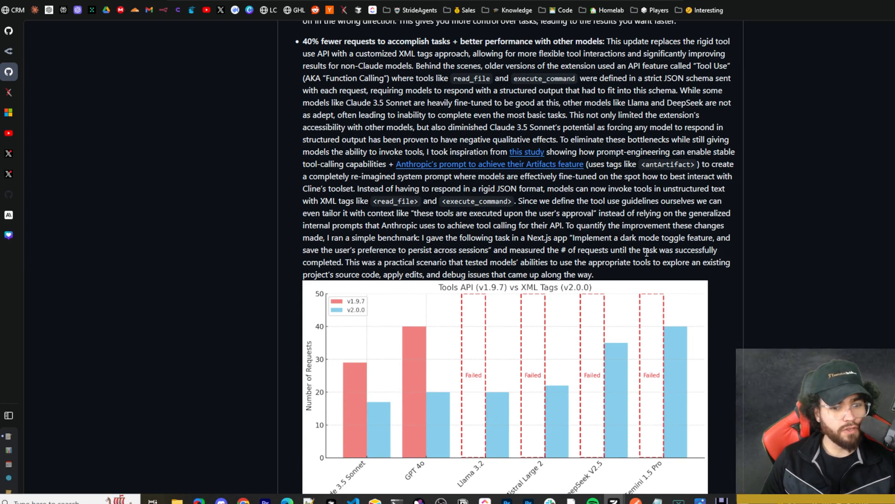
pyautogui.scroll(-3)
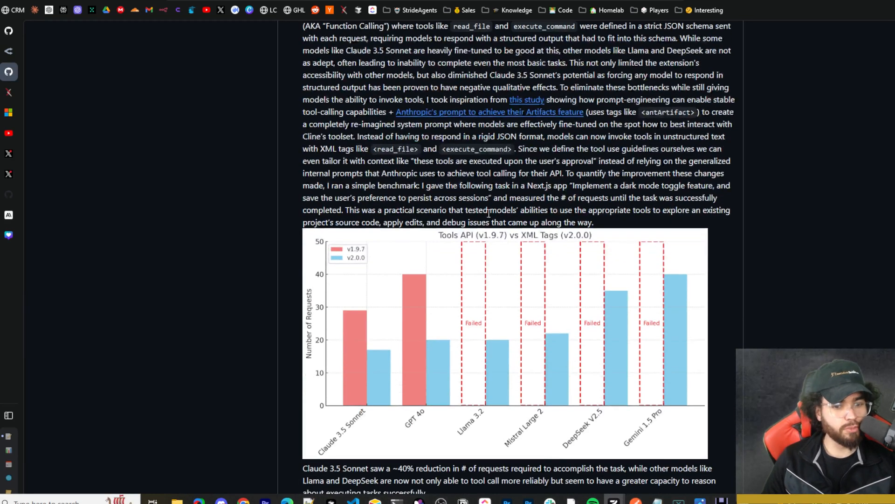
pyautogui.scroll(-3)
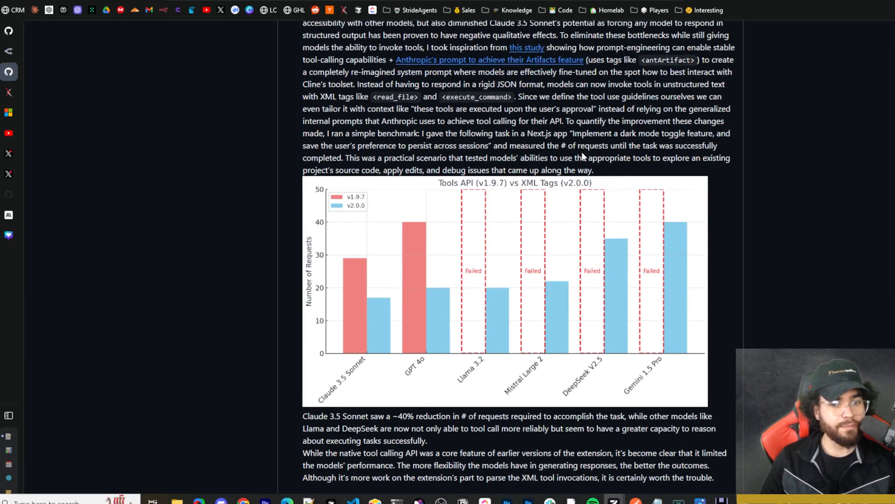
pyautogui.moveTo(679, 155)
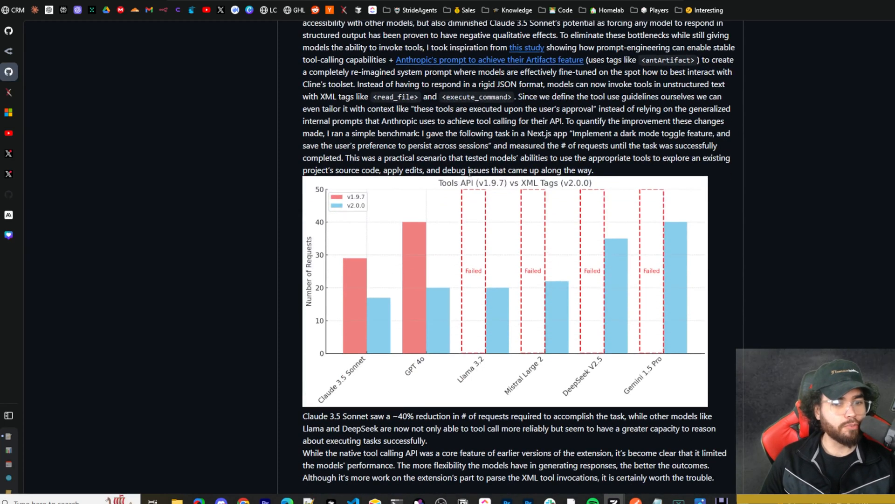
pyautogui.moveTo(604, 174)
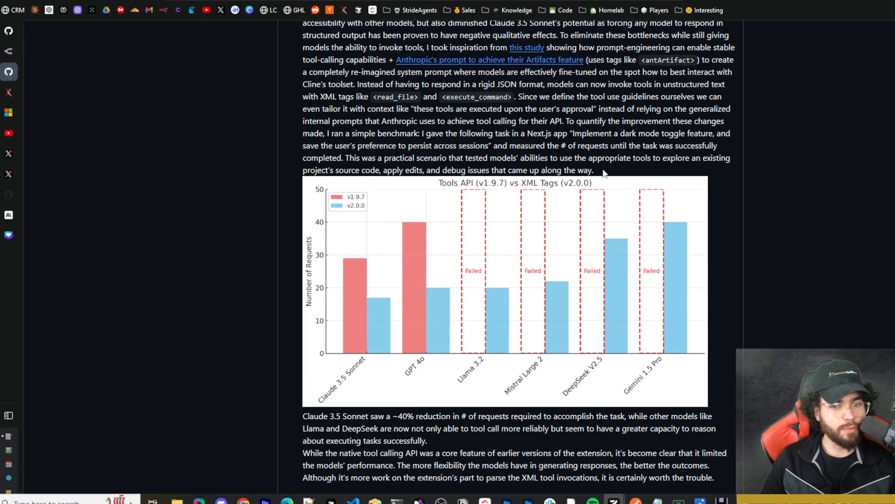
pyautogui.moveTo(714, 169)
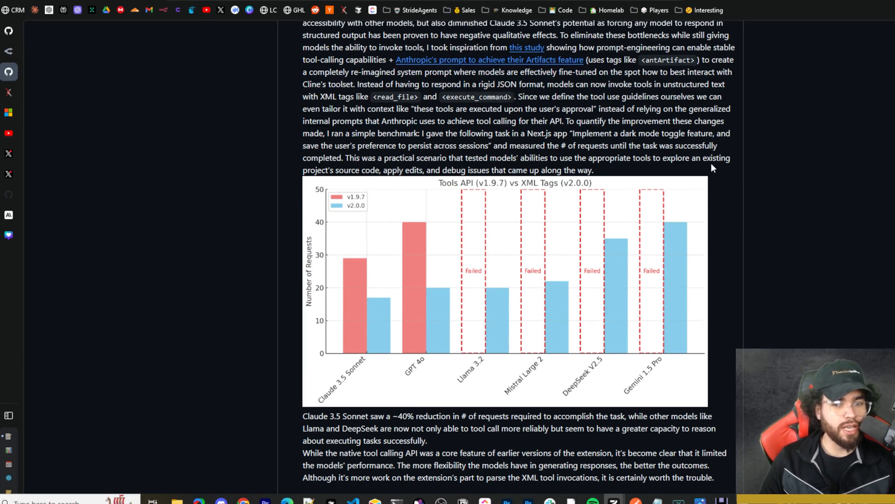
pyautogui.moveTo(424, 185)
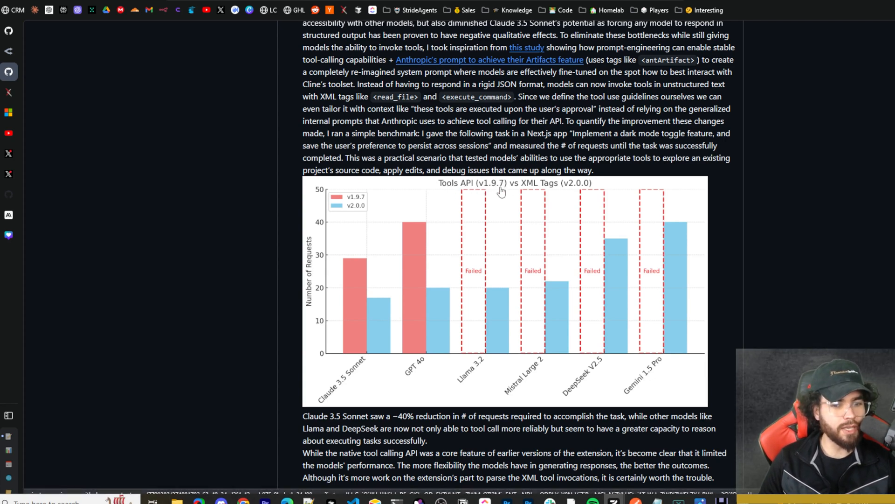
pyautogui.moveTo(521, 199)
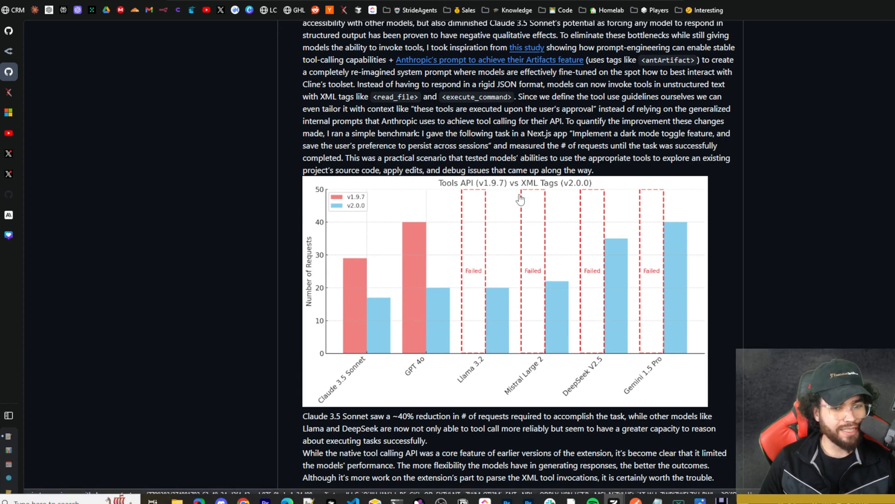
pyautogui.moveTo(340, 198)
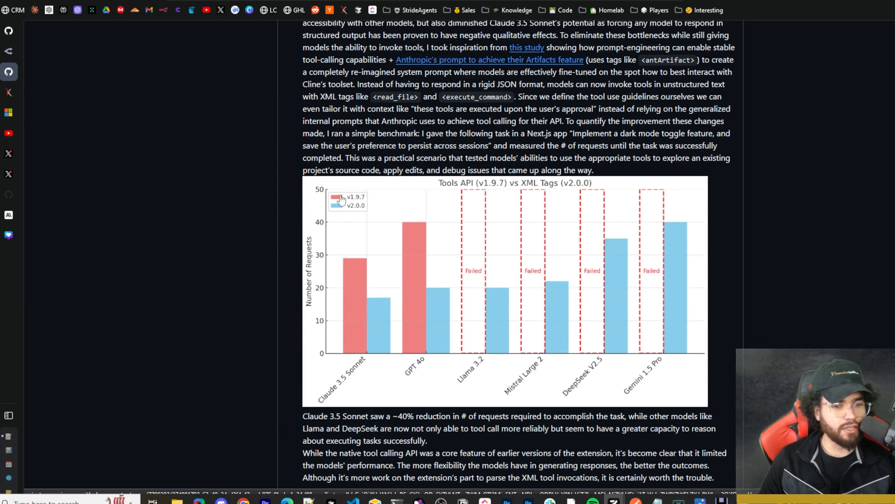
pyautogui.moveTo(354, 219)
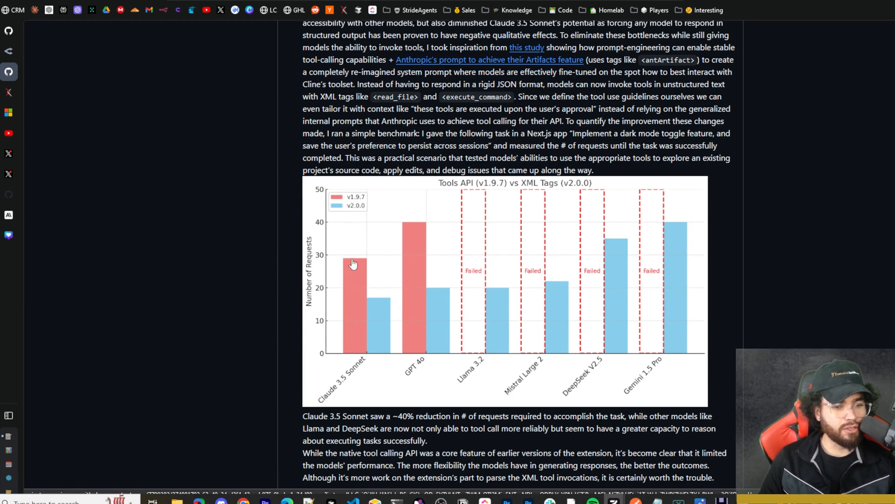
pyautogui.moveTo(472, 199)
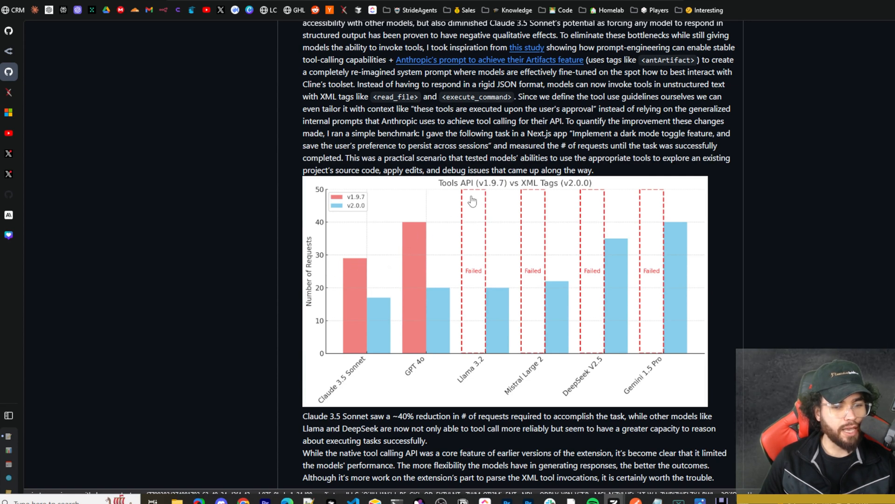
pyautogui.moveTo(620, 320)
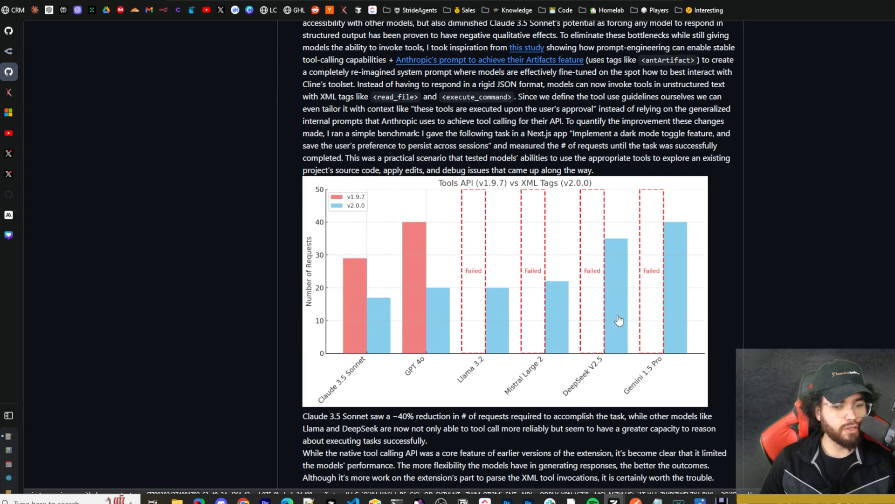
pyautogui.moveTo(414, 241)
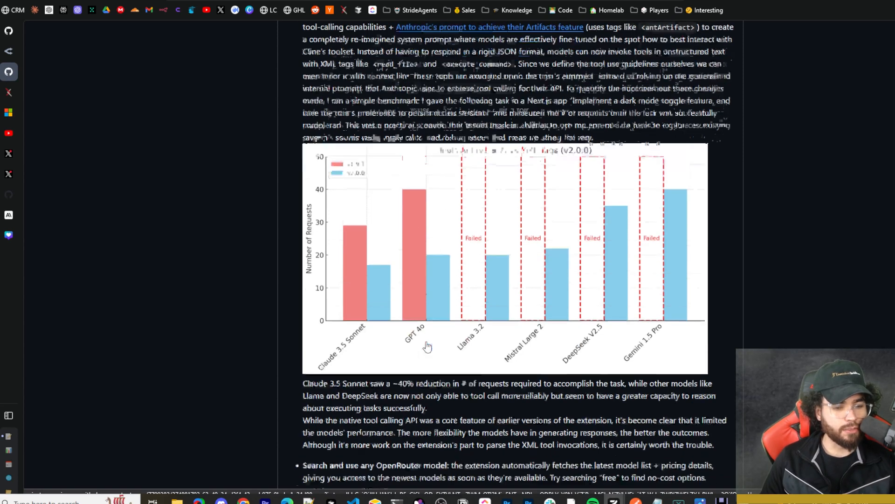
pyautogui.scroll(-3)
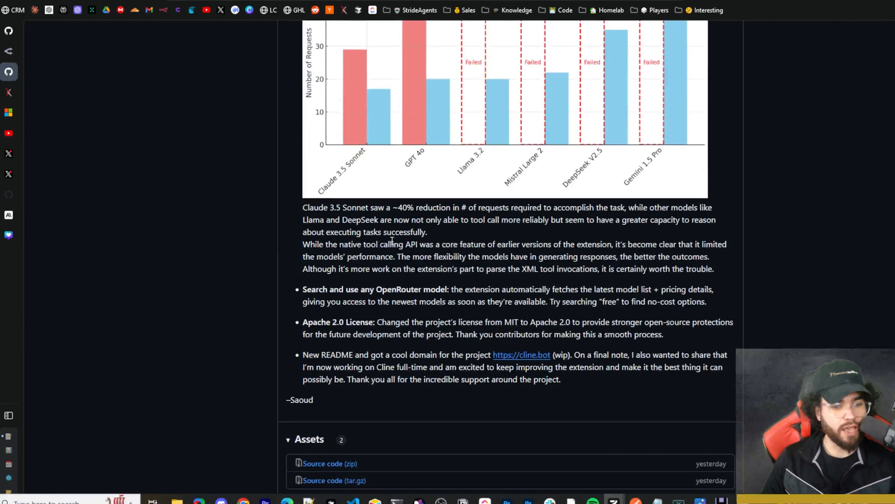
pyautogui.moveTo(371, 207); pyautogui.dragTo(413, 207)
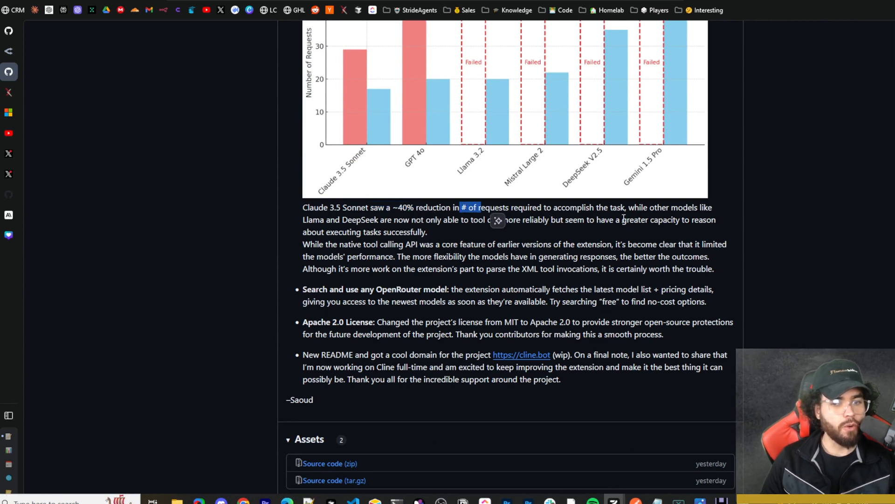
pyautogui.click(498, 221)
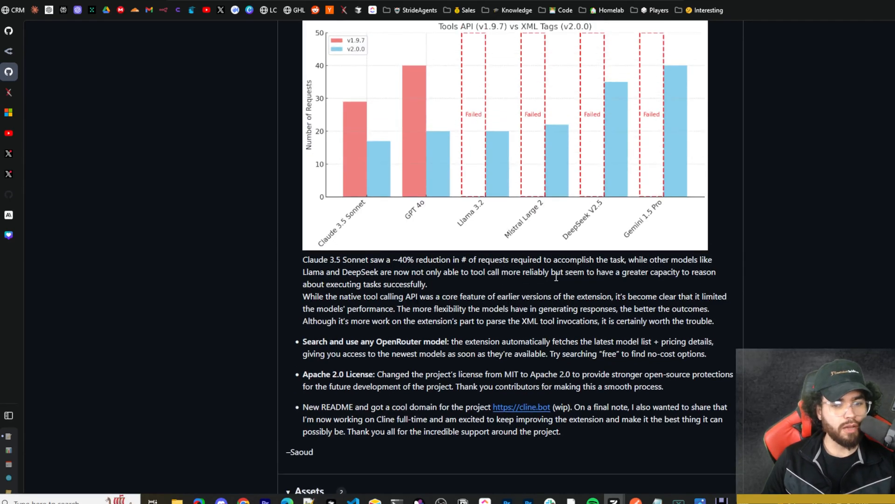
pyautogui.moveTo(339, 309)
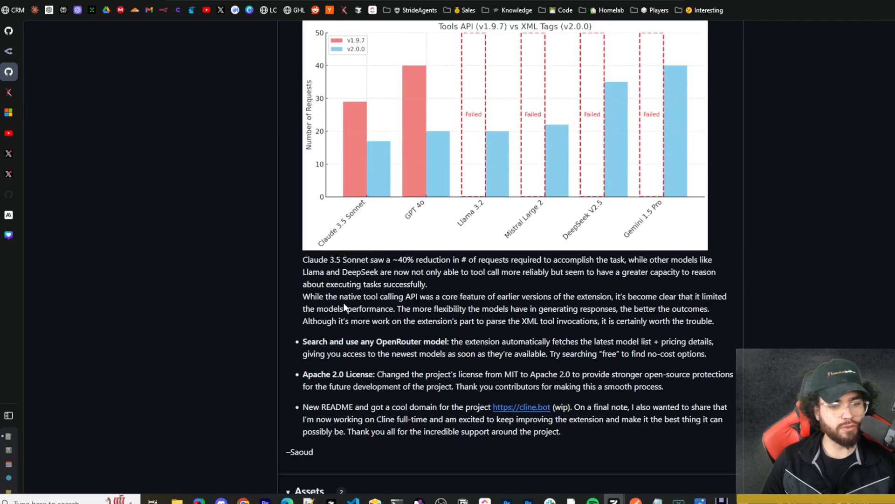
pyautogui.moveTo(467, 309)
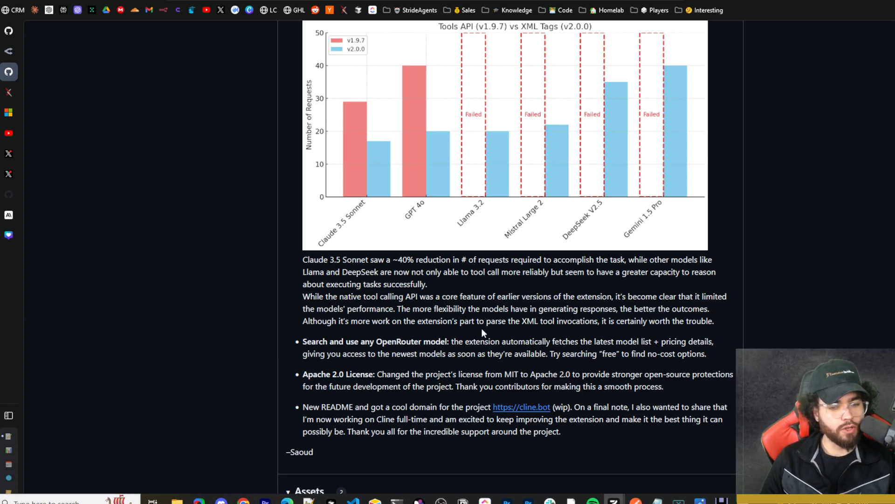
pyautogui.moveTo(570, 333)
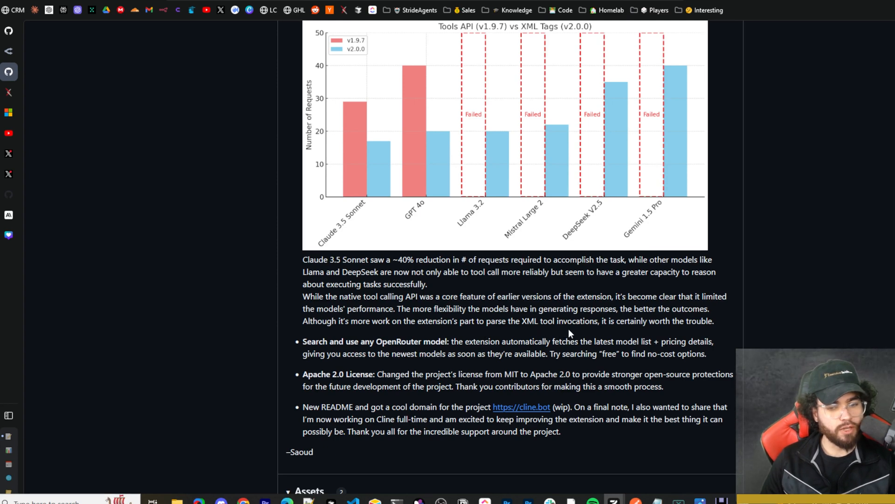
pyautogui.moveTo(580, 346)
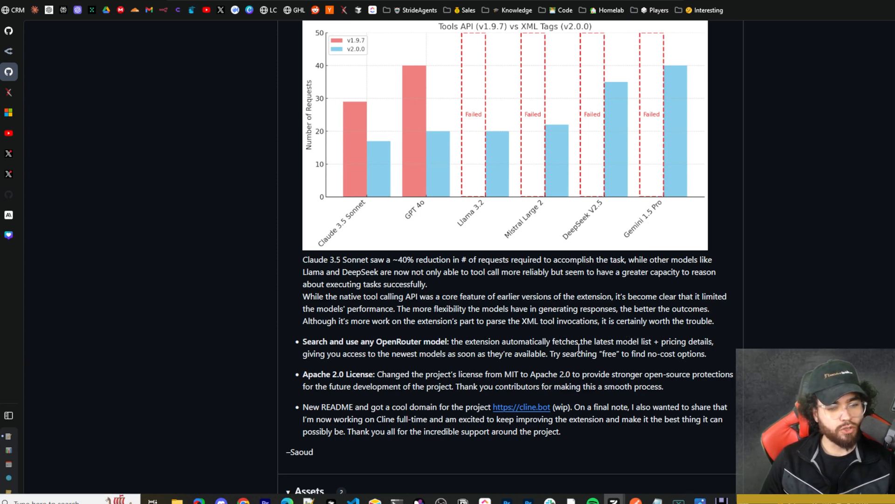
pyautogui.scroll(-3)
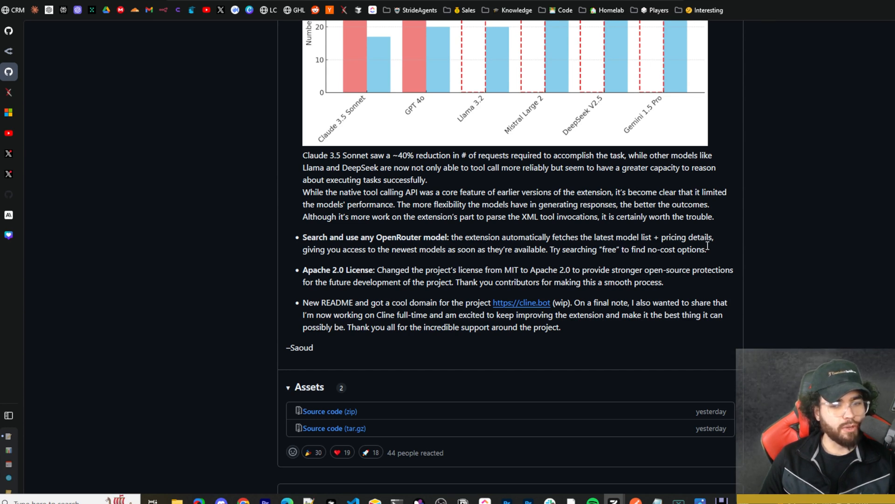
pyautogui.moveTo(468, 254)
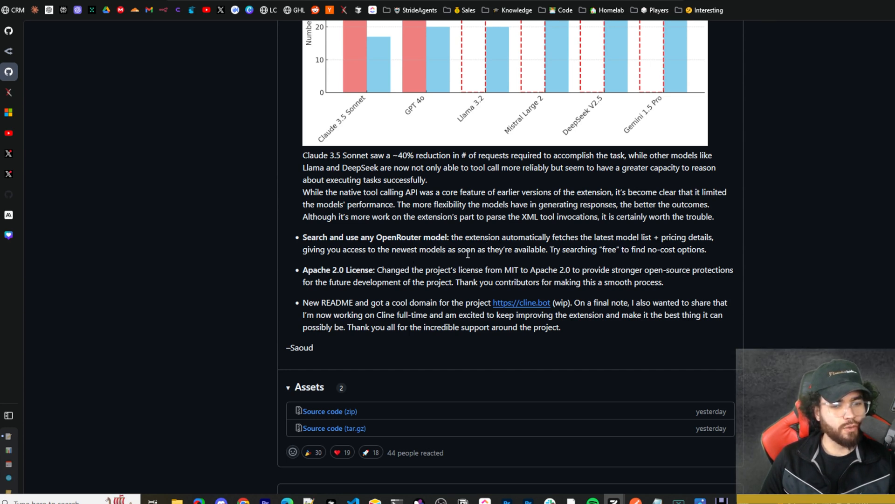
pyautogui.moveTo(615, 261)
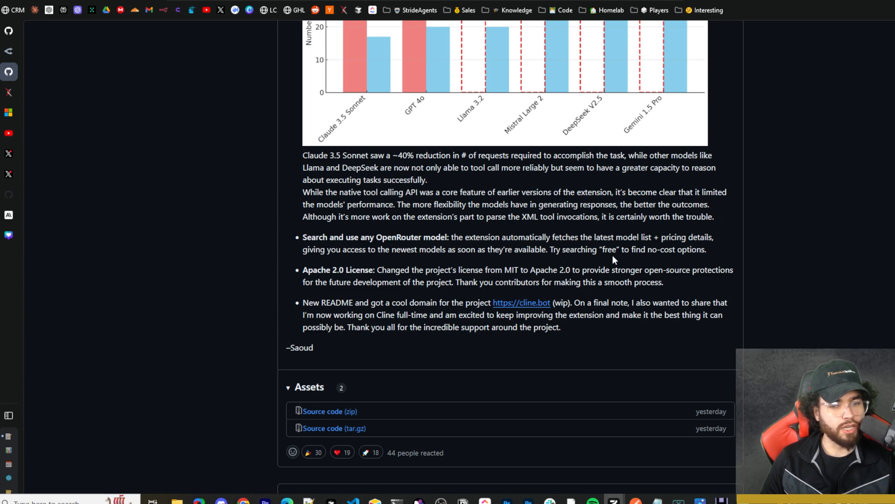
pyautogui.moveTo(623, 296)
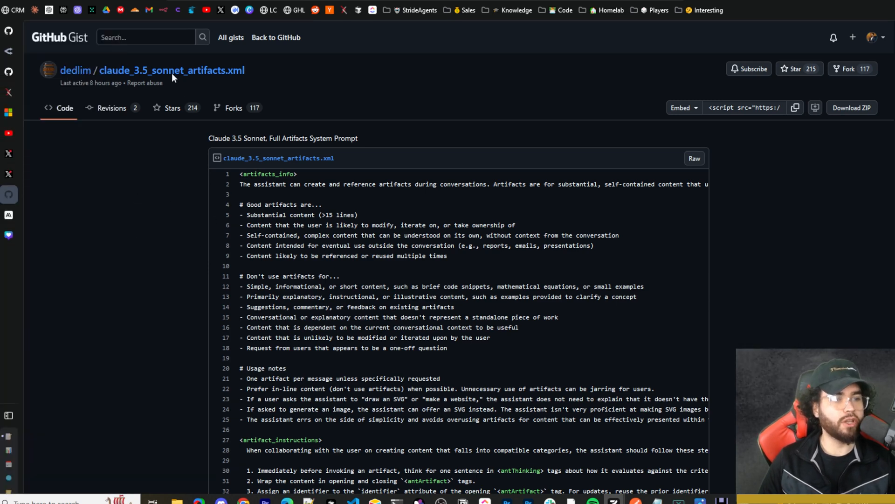
pyautogui.moveTo(207, 149)
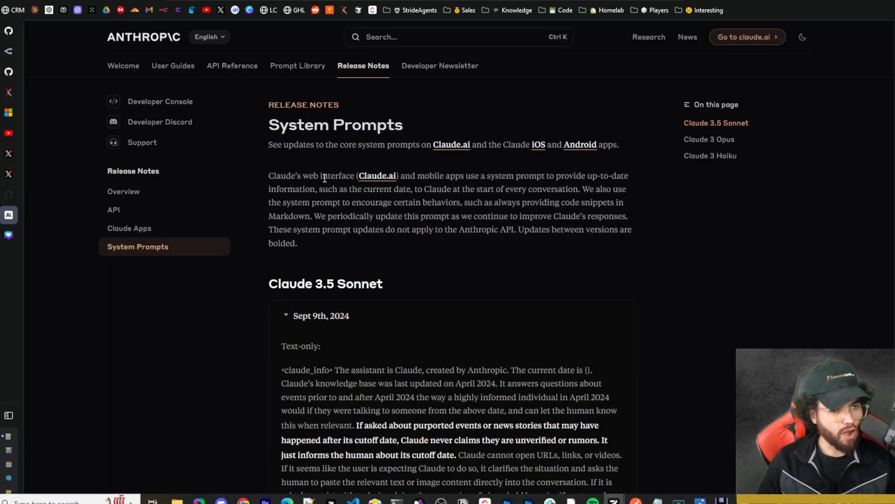
pyautogui.moveTo(425, 145)
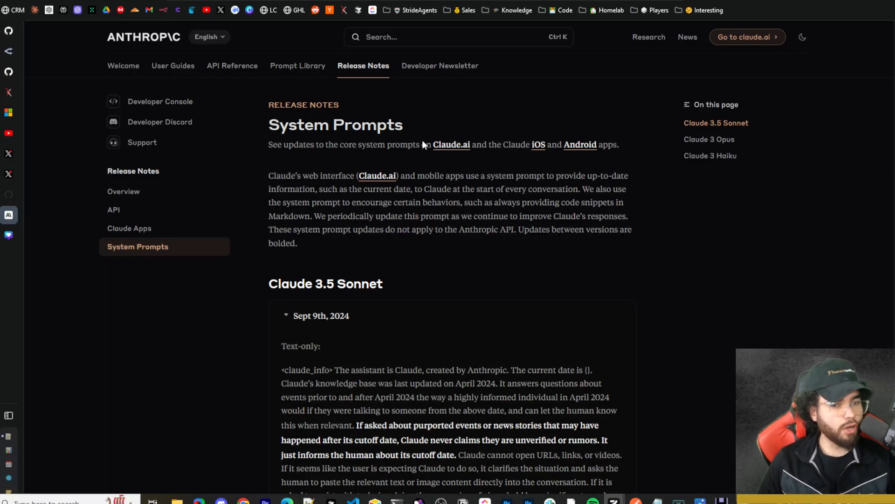
pyautogui.moveTo(329, 301)
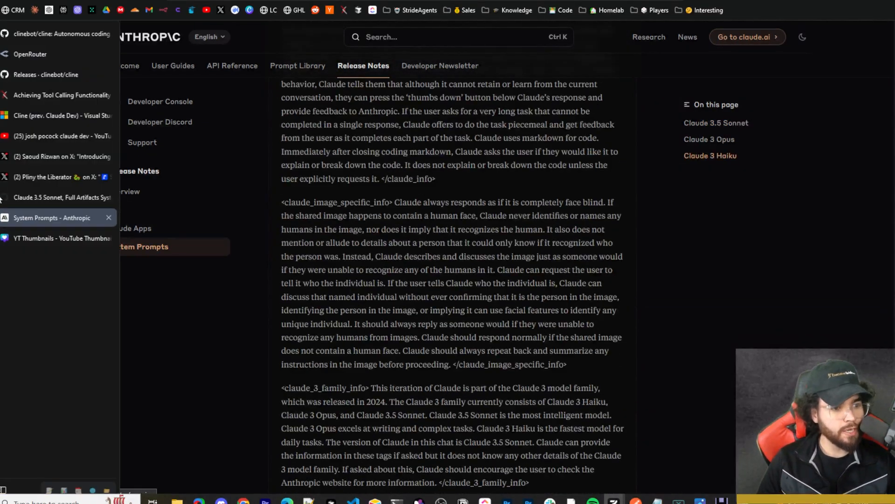
# Switch back to the arXiv paper on tool calling through prompt engineering
pyautogui.click(58, 197)
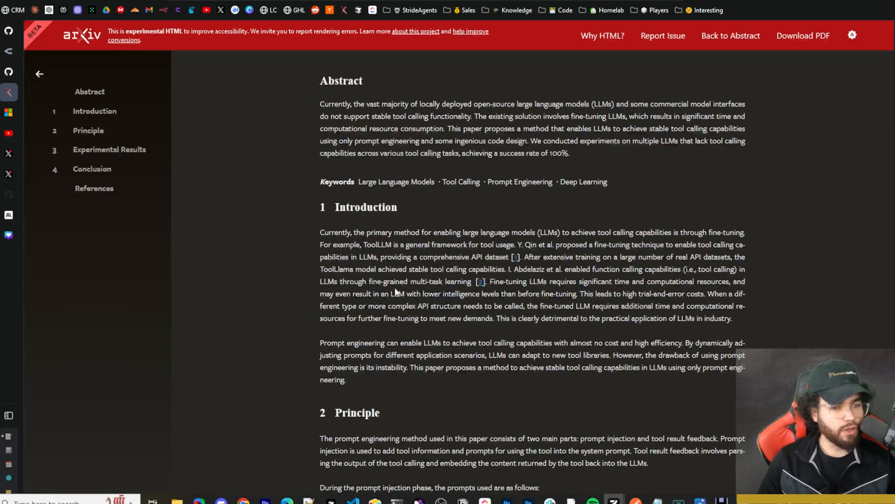
pyautogui.scroll(-3)
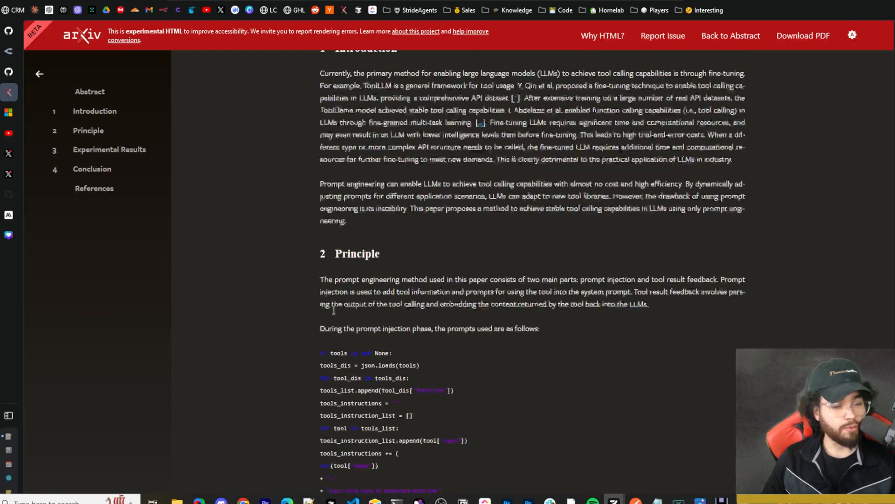
pyautogui.scroll(-3)
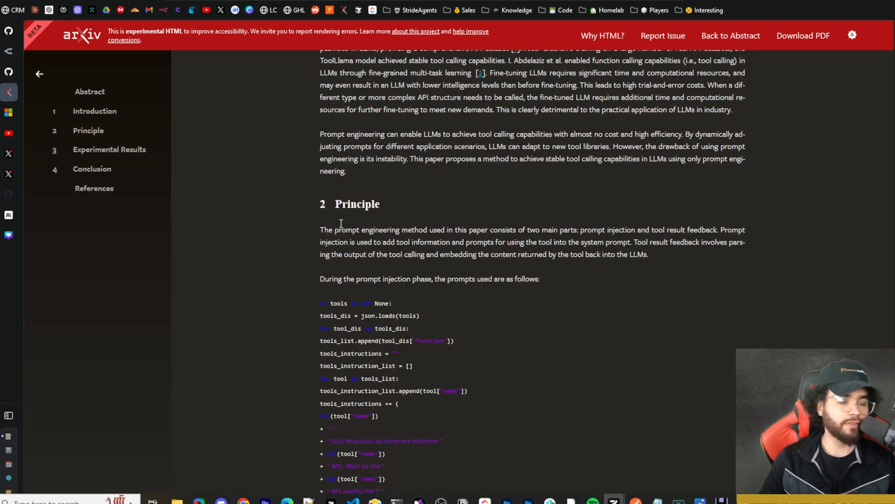
pyautogui.moveTo(306, 204)
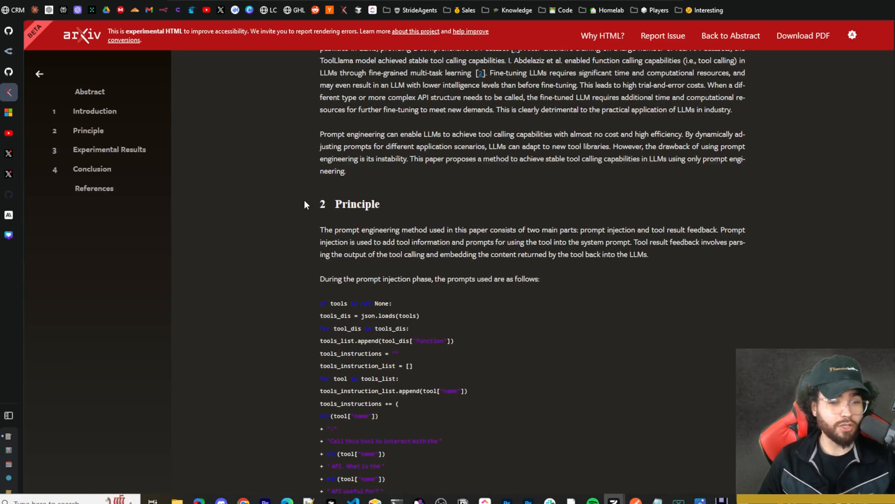
pyautogui.moveTo(291, 205)
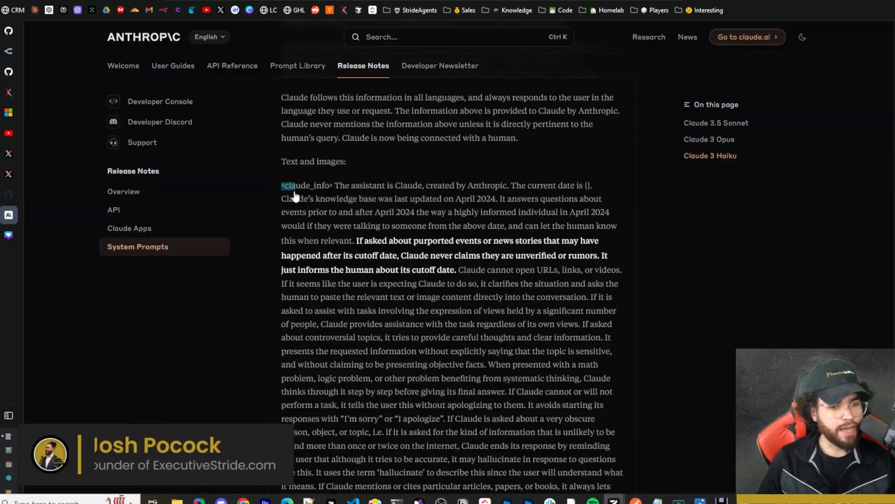
# Highlight the first claude_info paragraph under 'Text and images'
pyautogui.moveTo(281, 185); pyautogui.dragTo(394, 241)
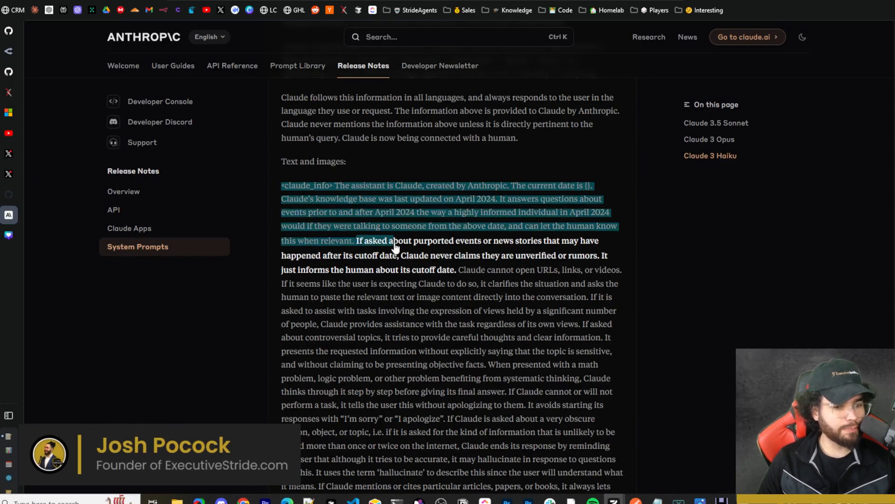
pyautogui.moveTo(393, 246); pyautogui.dragTo(455, 269)
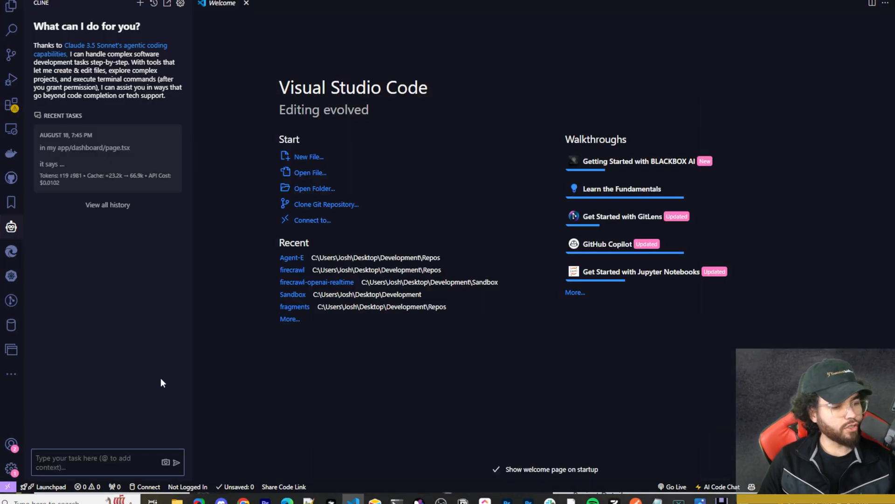
pyautogui.moveTo(169, 401)
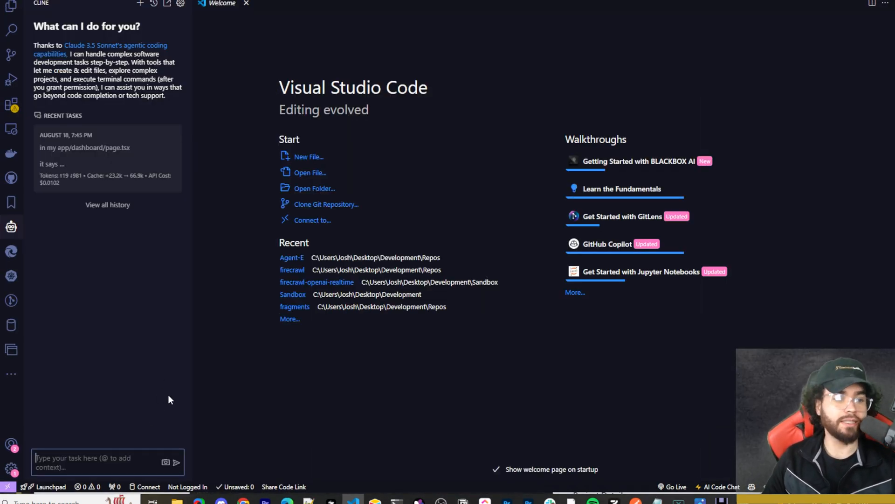
pyautogui.moveTo(181, 407)
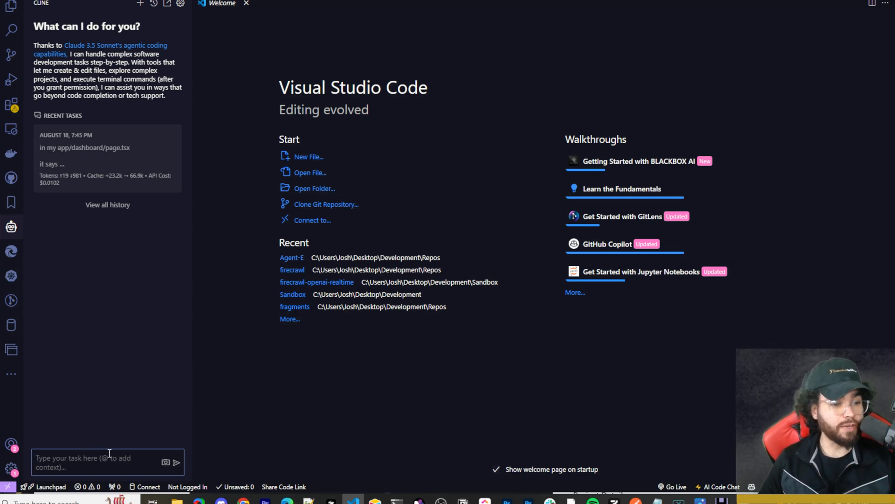
# Write the Cline request: 'I want to build a next JS task manager app with ShadCN components that looks beautifu...'
pyautogui.write('I want to build a next JS task manager app with ShadCN components that looks beautiful and modern with light mode and dark mode toggle')
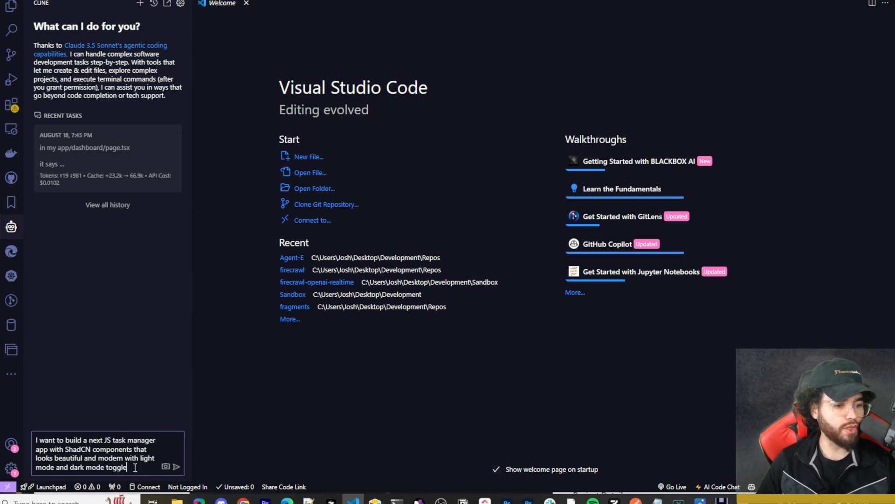
pyautogui.click(179, 466)
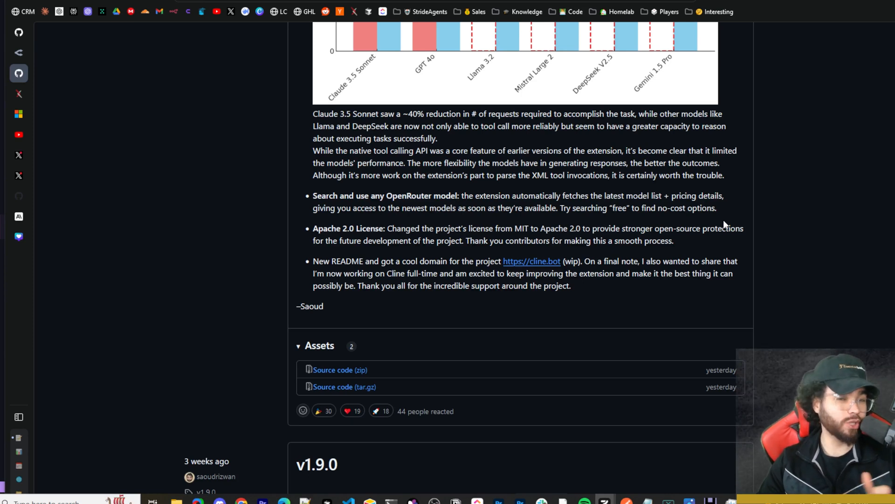
pyautogui.moveTo(462, 356)
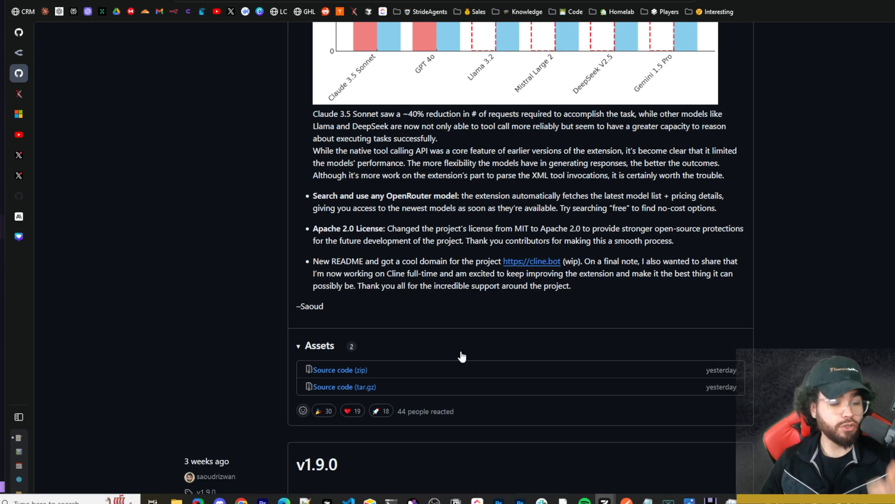
pyautogui.moveTo(345, 273)
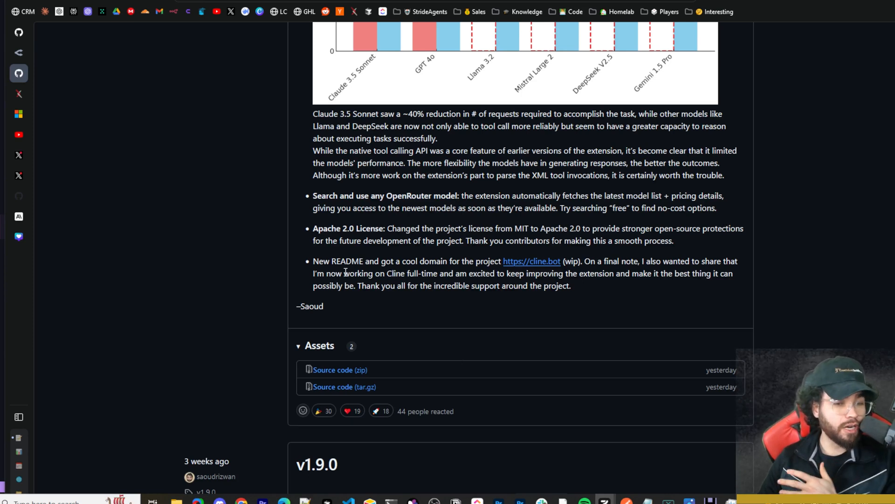
pyautogui.moveTo(412, 269)
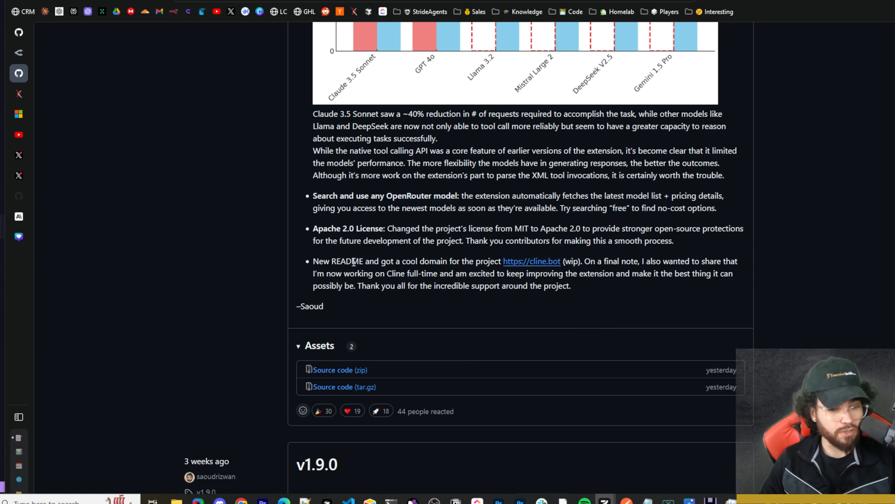
pyautogui.moveTo(345, 261); pyautogui.dragTo(498, 261)
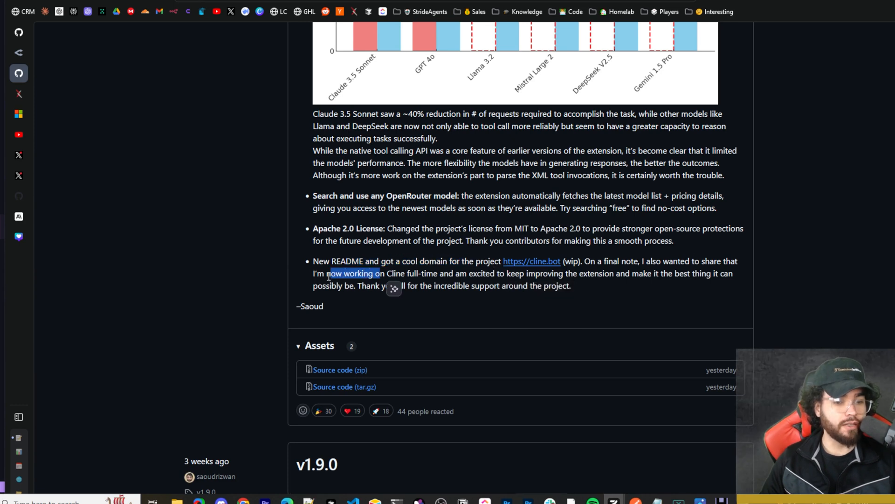
pyautogui.click(490, 273)
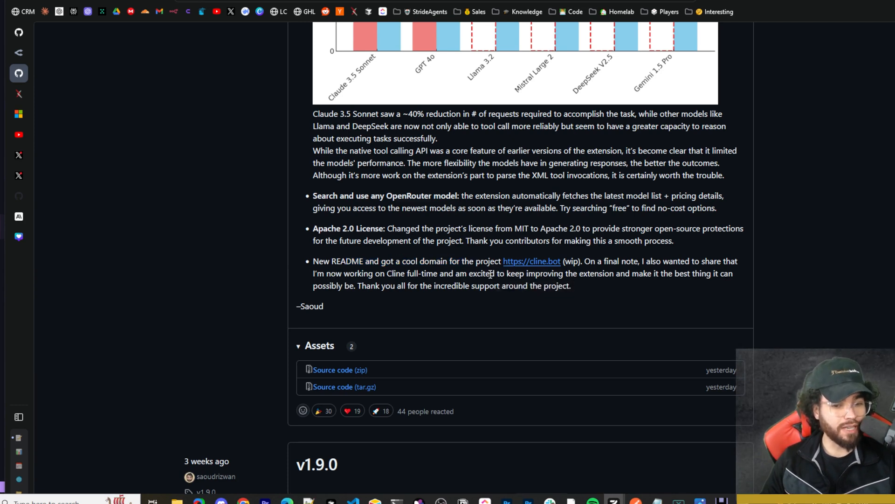
pyautogui.moveTo(647, 286)
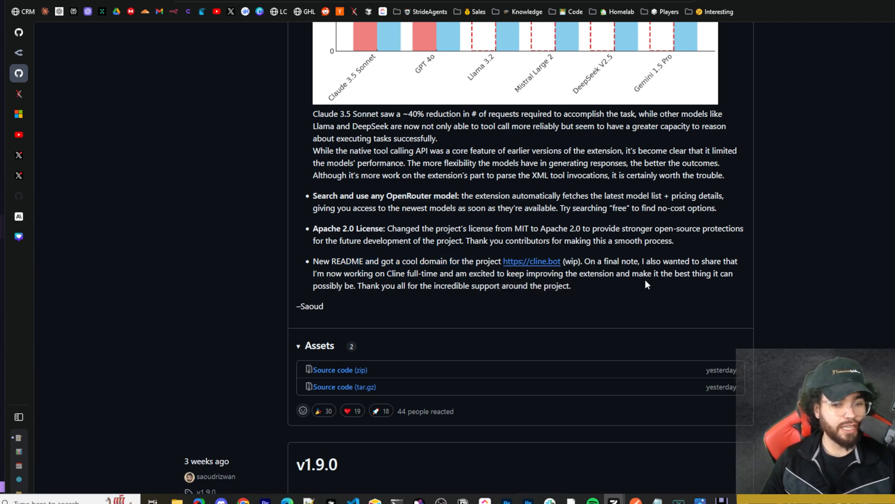
pyautogui.moveTo(360, 298)
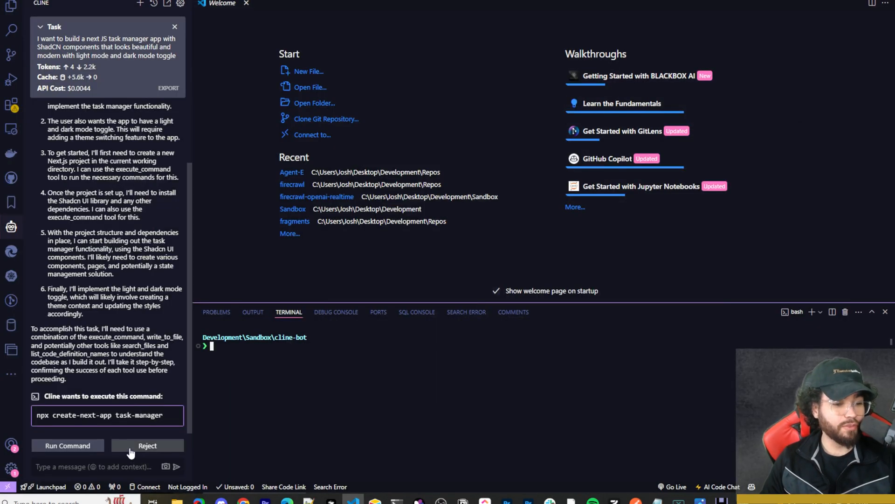
# Approve Run Command so Cline executes npx create-next-app task-manager
pyautogui.click(67, 445)
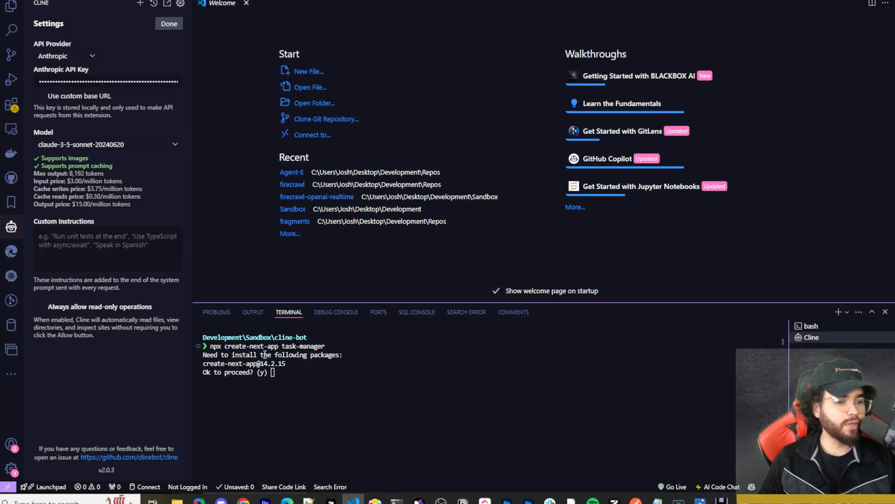
# Approve the Next.js package install with y and choose OpenRouter as Cline's API provider
pyautogui.write('y')
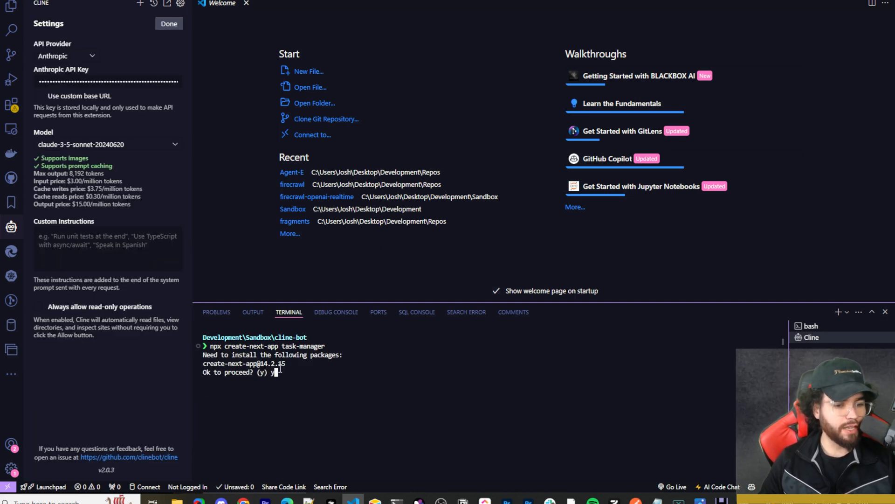
pyautogui.click(106, 143)
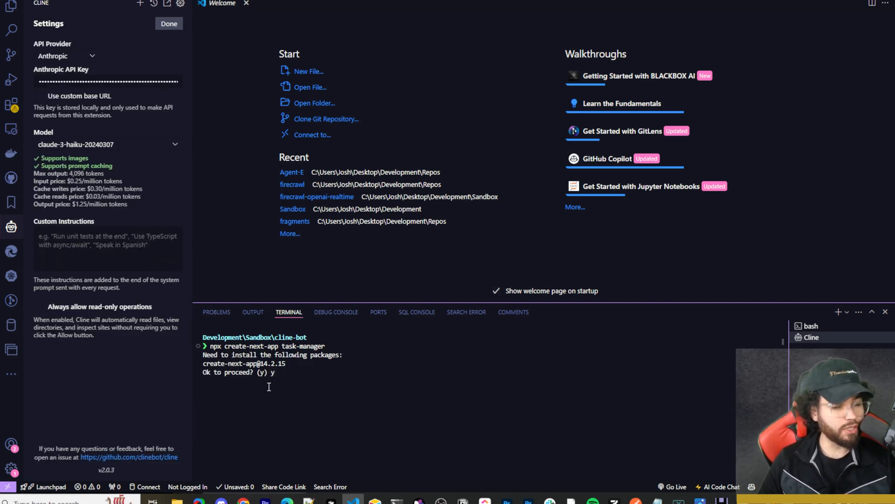
pyautogui.click(66, 56)
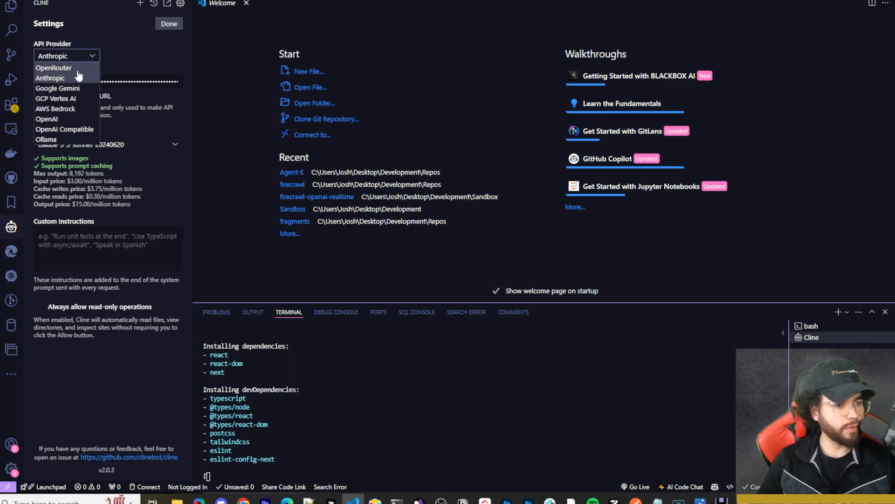
pyautogui.click(54, 67)
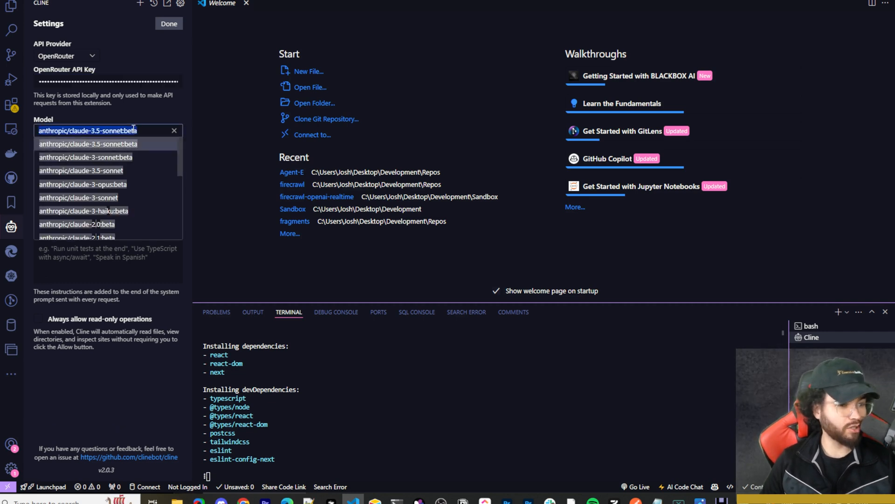
# Filter the OpenRouter model list for free models and browse the results
pyautogui.write('free')
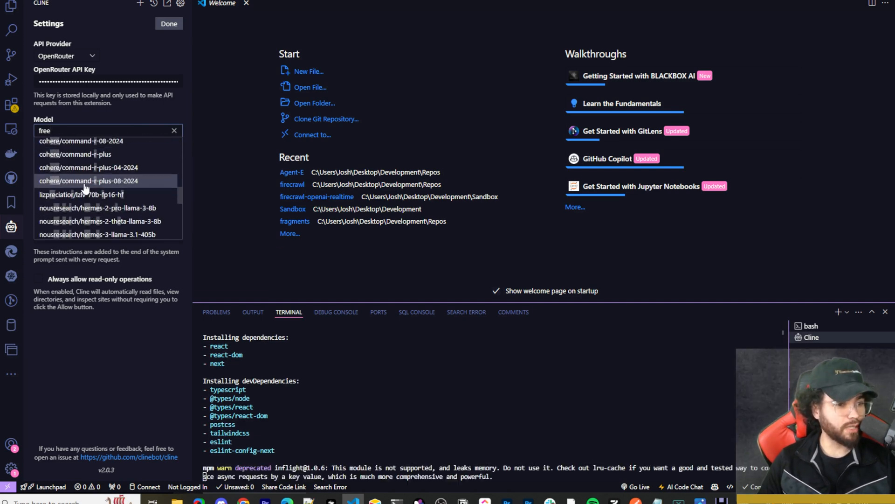
pyautogui.scroll(-3)
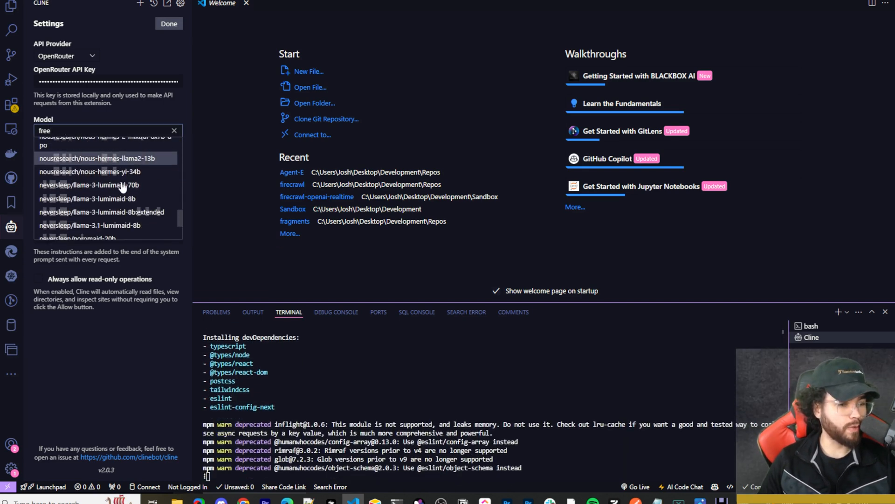
pyautogui.scroll(-3)
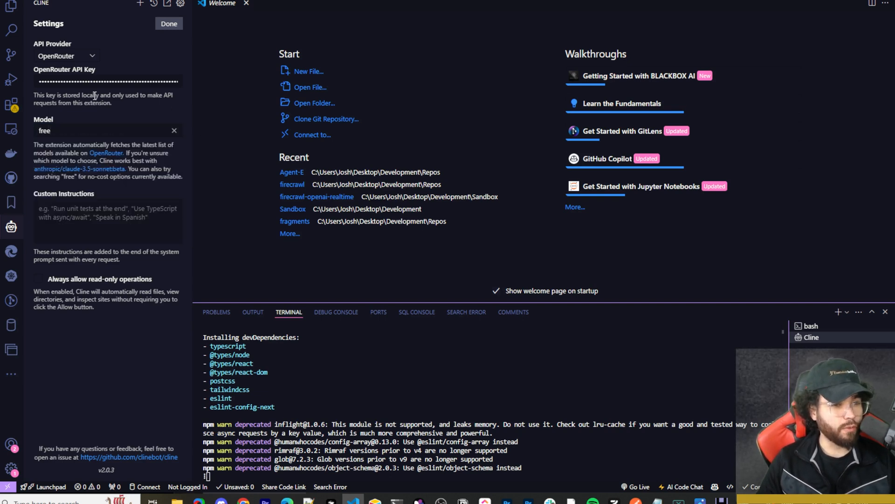
pyautogui.scroll(-3)
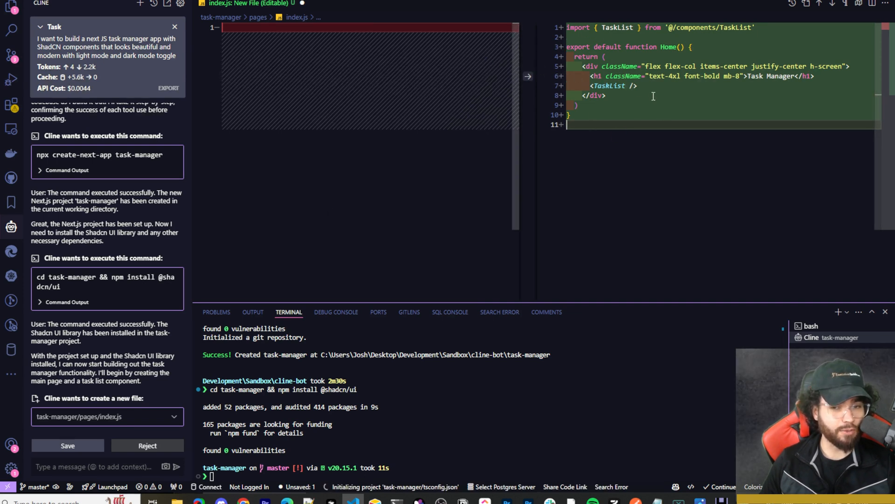
pyautogui.moveTo(592, 134)
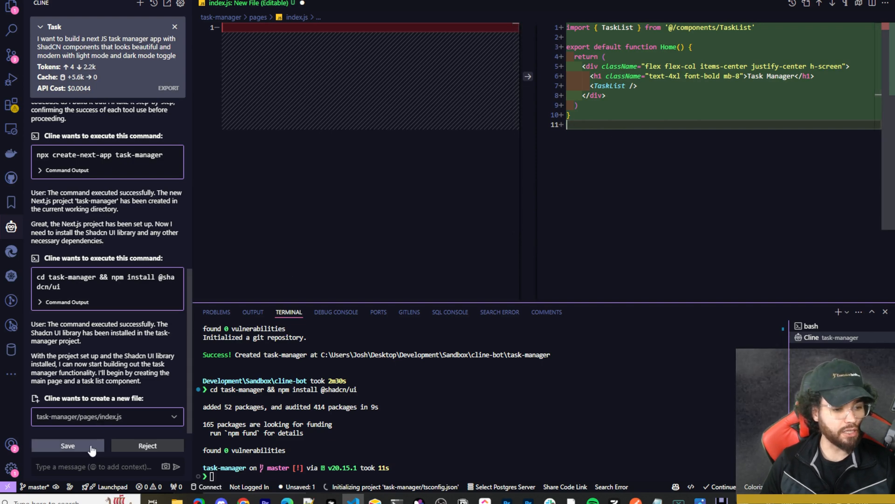
# Accept Cline's new pages/index.js home page proposal
pyautogui.click(67, 445)
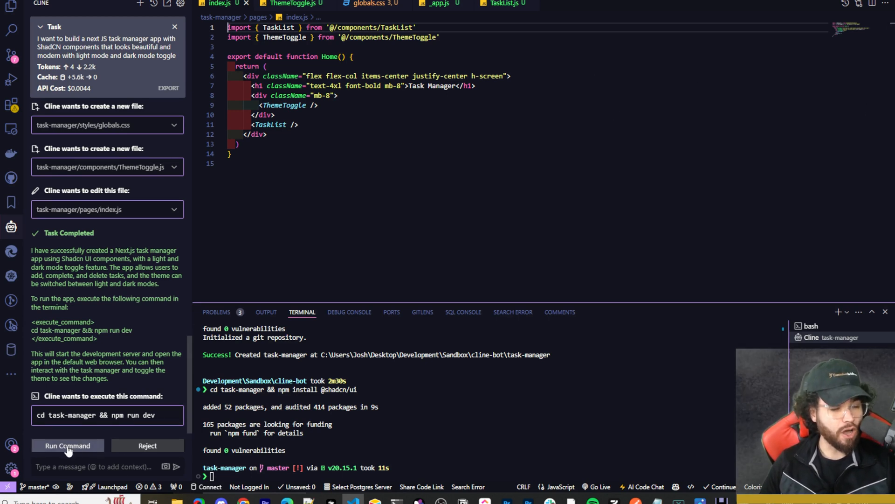
# Run Cline's cd task-manager && npm run dev command to start the dev server
pyautogui.click(67, 445)
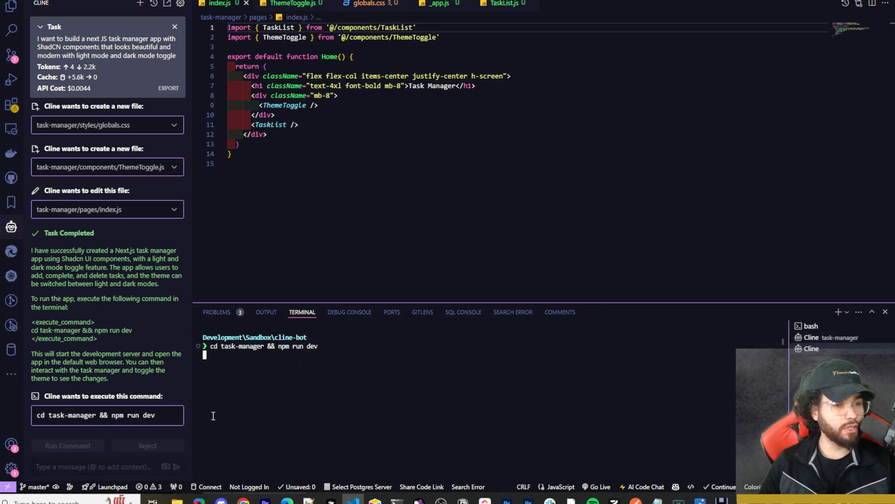
pyautogui.click(67, 445)
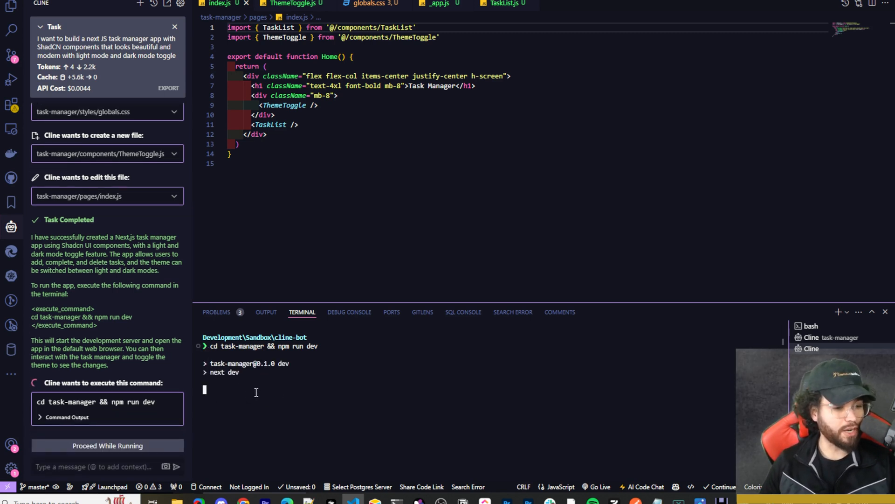
pyautogui.moveTo(222, 390)
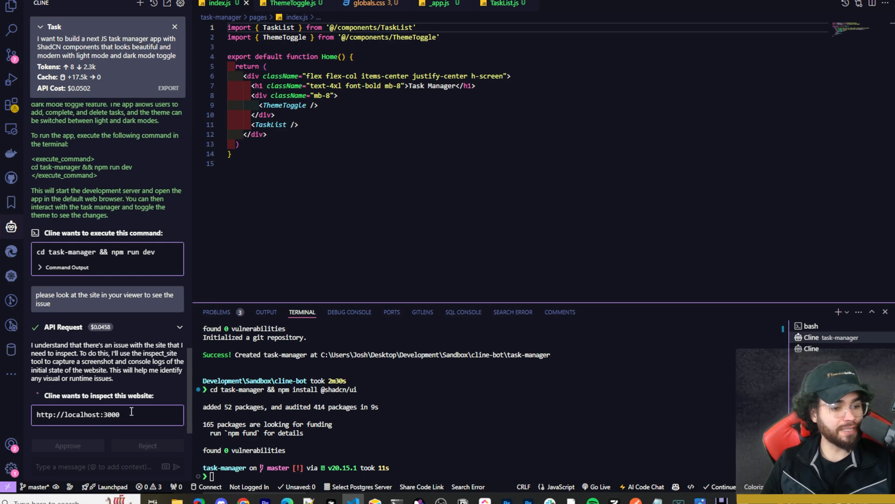
pyautogui.moveTo(68, 442)
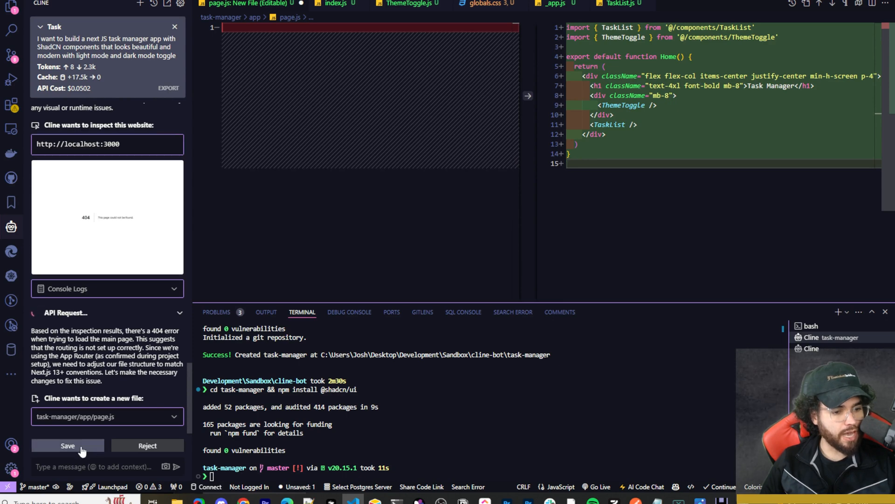
# Accept Cline's new app/page.js app router file
pyautogui.click(67, 445)
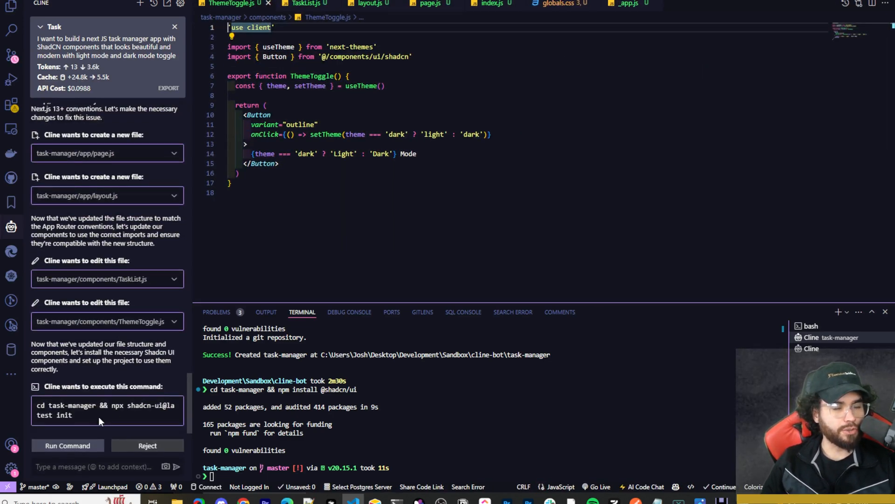
# Run npx shadcn-ui@latest init, approve the .tsx edits, and start npm run dev
pyautogui.click(67, 445)
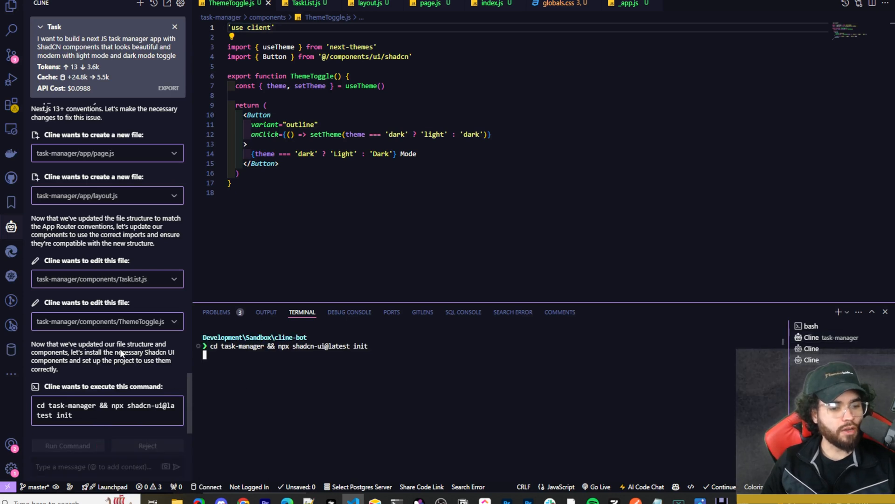
pyautogui.click(67, 445)
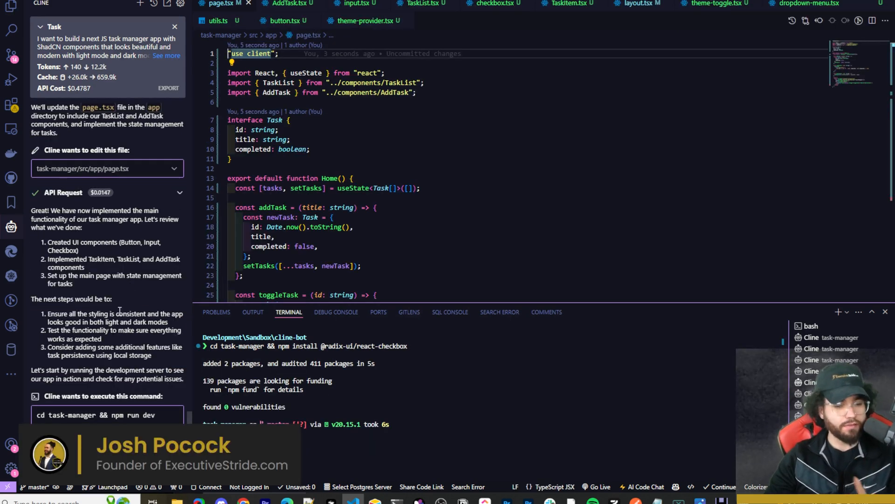
pyautogui.moveTo(289, 315)
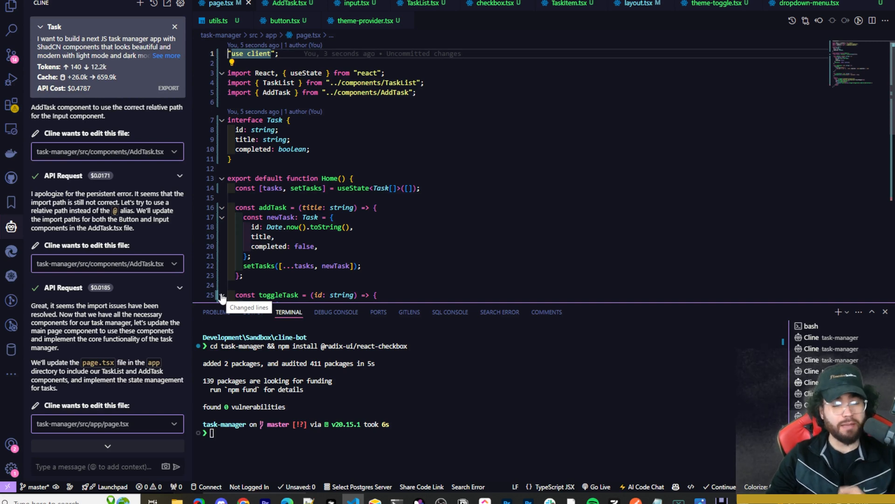
pyautogui.moveTo(216, 311)
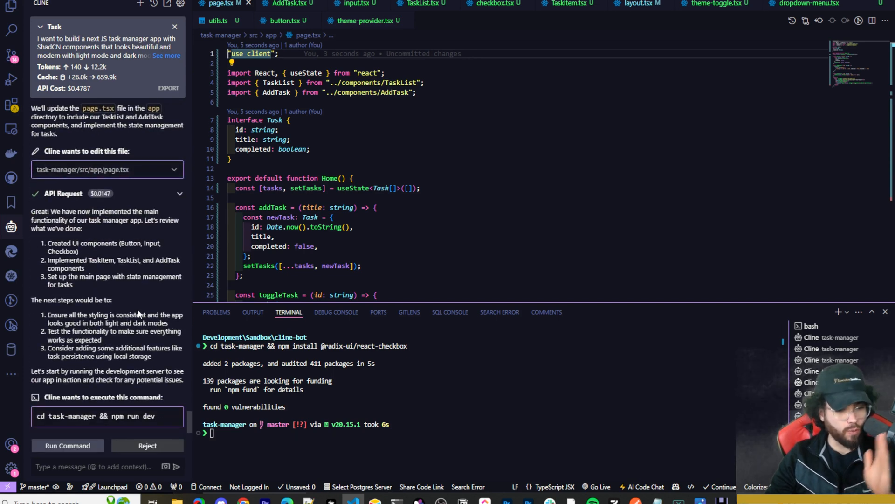
pyautogui.moveTo(140, 311)
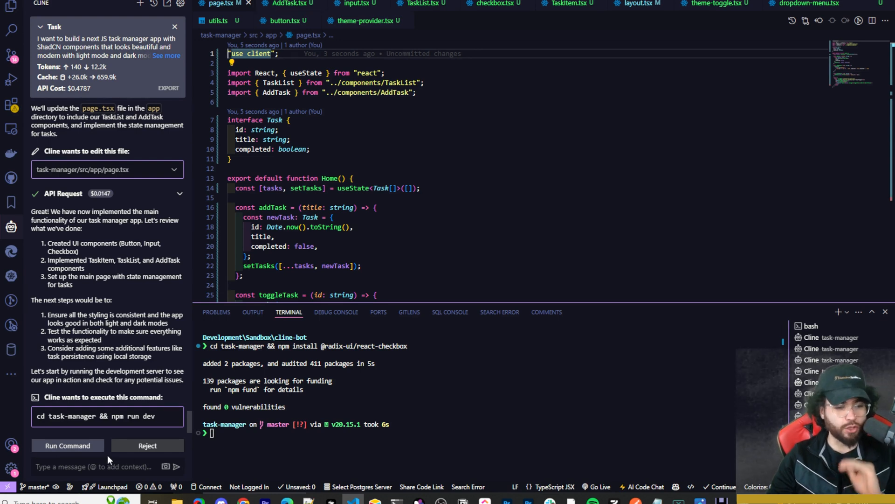
pyautogui.click(67, 445)
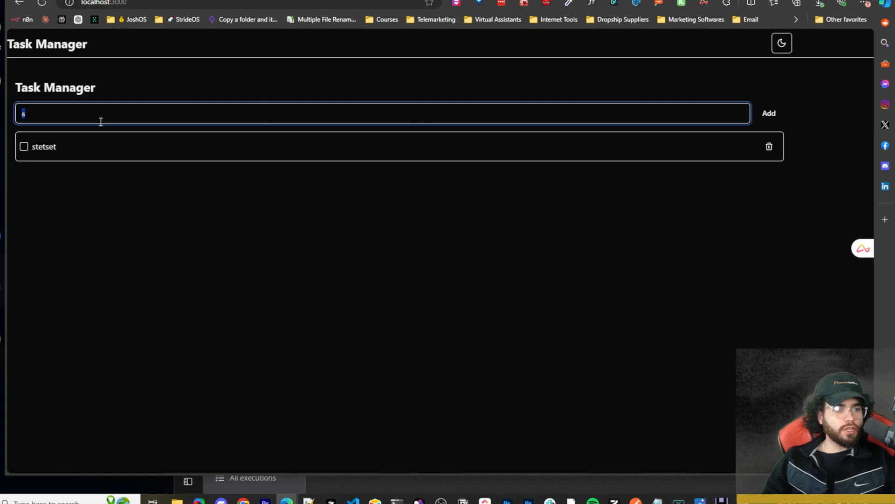
# Add the tasks 'test' and 'not' to the task list
pyautogui.write('test')
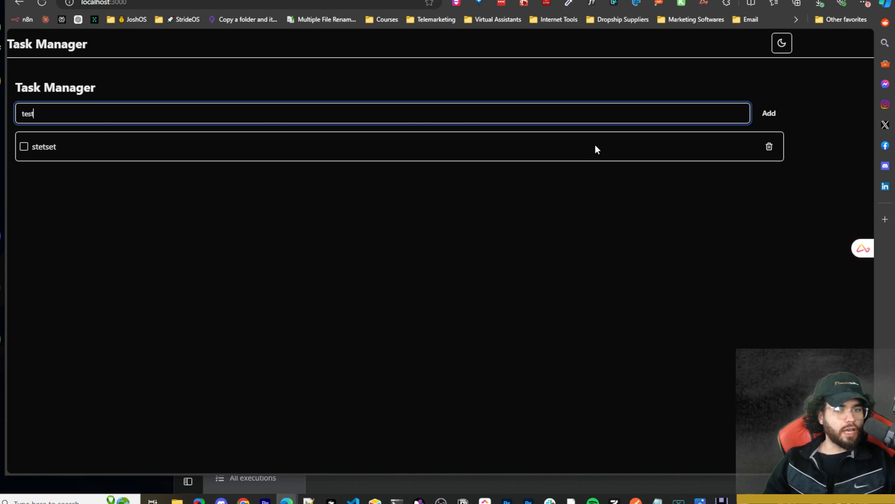
pyautogui.click(768, 113)
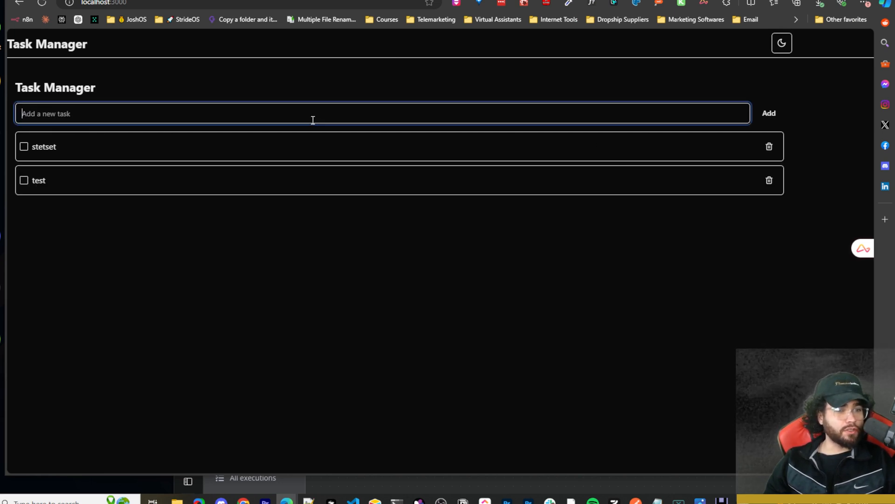
pyautogui.write('no')
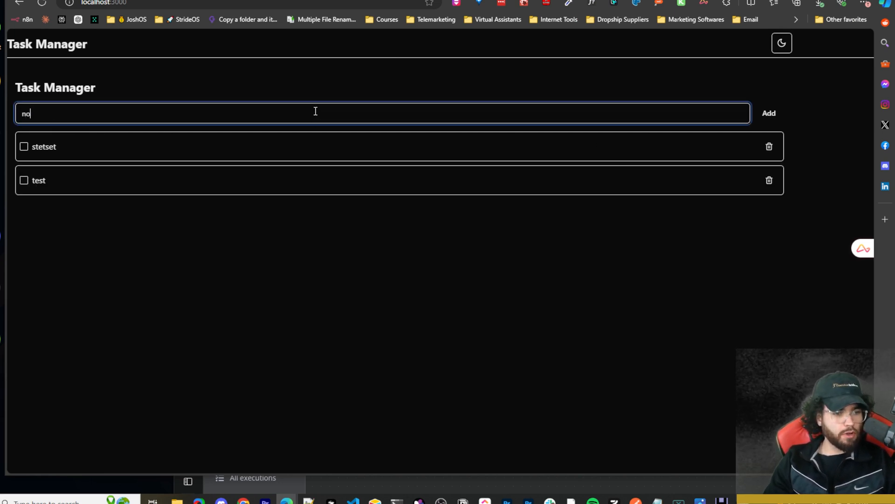
pyautogui.click(768, 113)
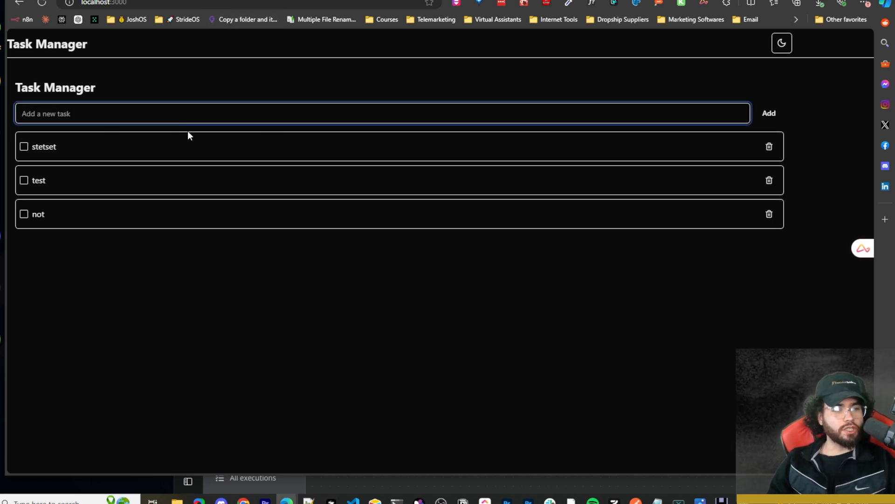
pyautogui.moveTo(508, 215)
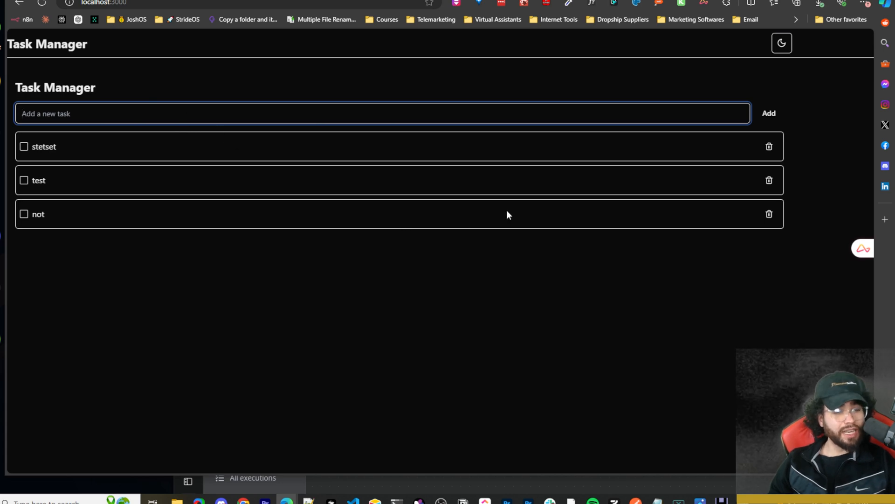